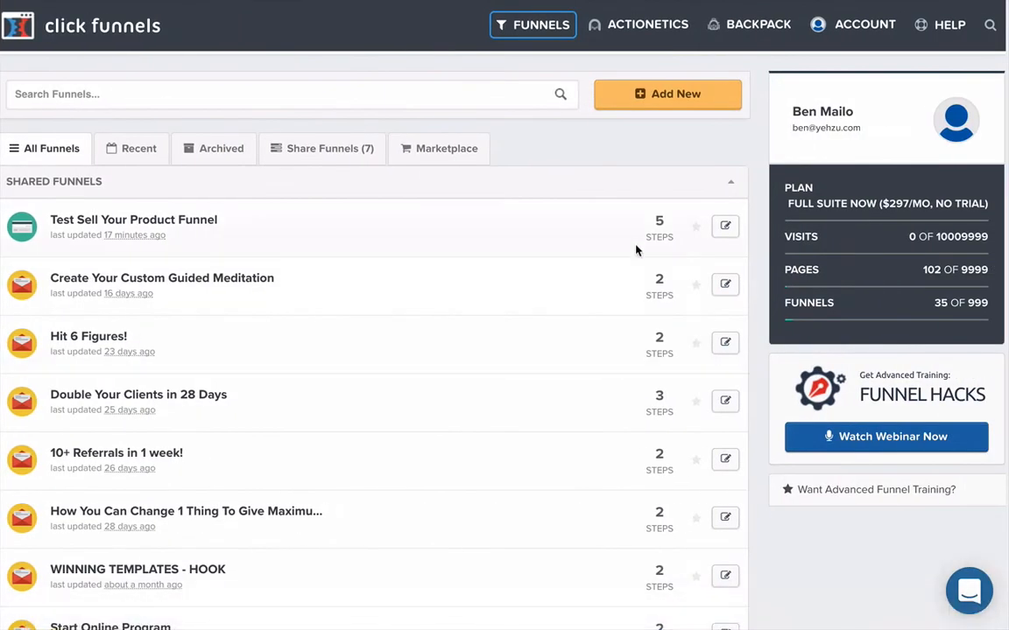
pyautogui.moveTo(611, 161)
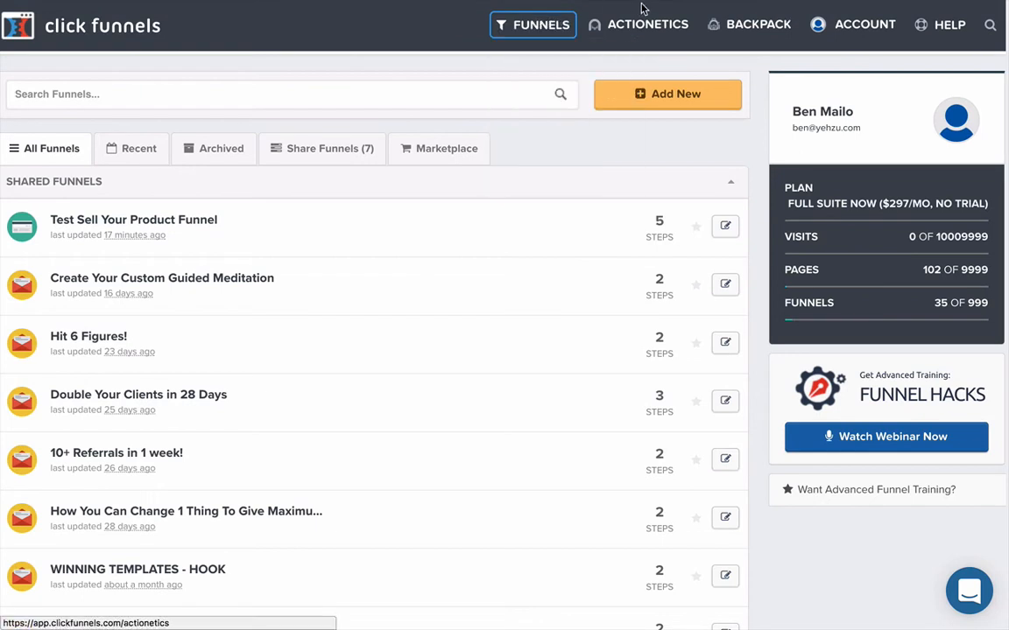
# Go to Account Details from the top-bar Account menu
pyautogui.click(864, 24)
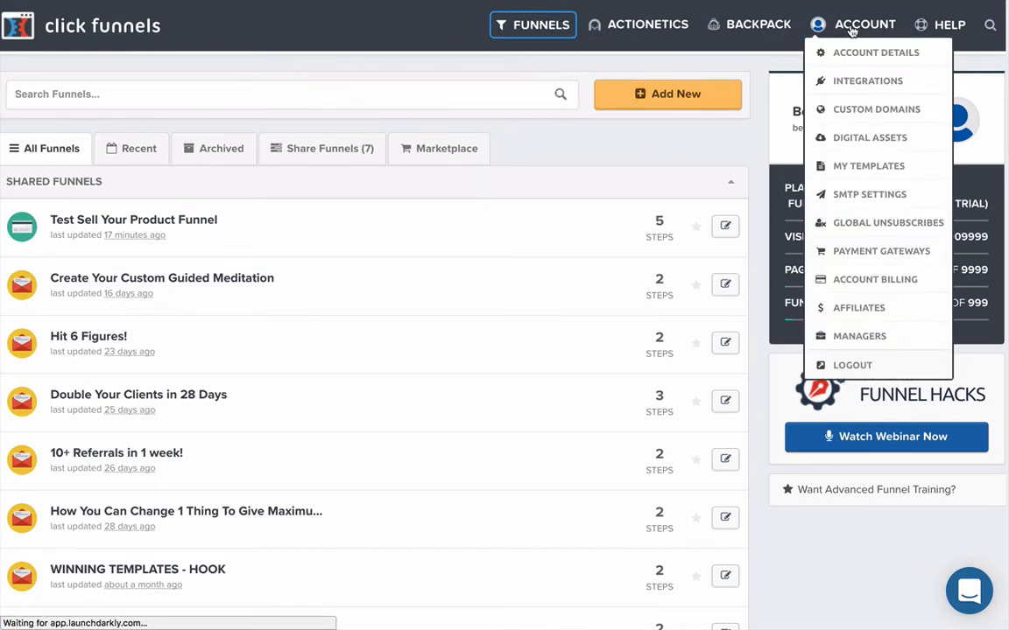
pyautogui.click(876, 53)
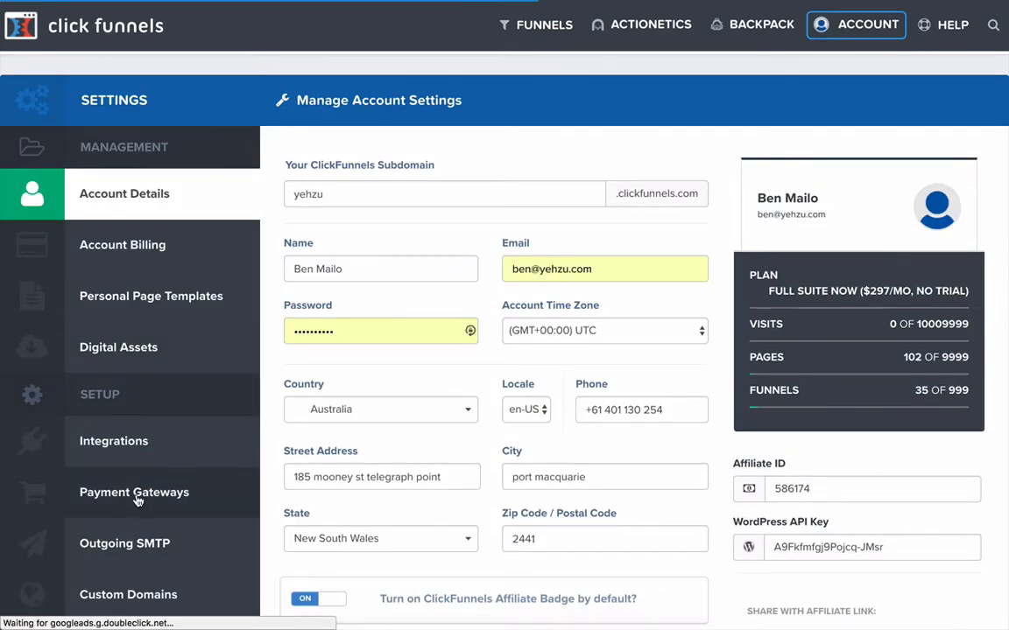
# Go to Payment Gateways and start Connect With Stripe on the Stripe tab
pyautogui.click(133, 492)
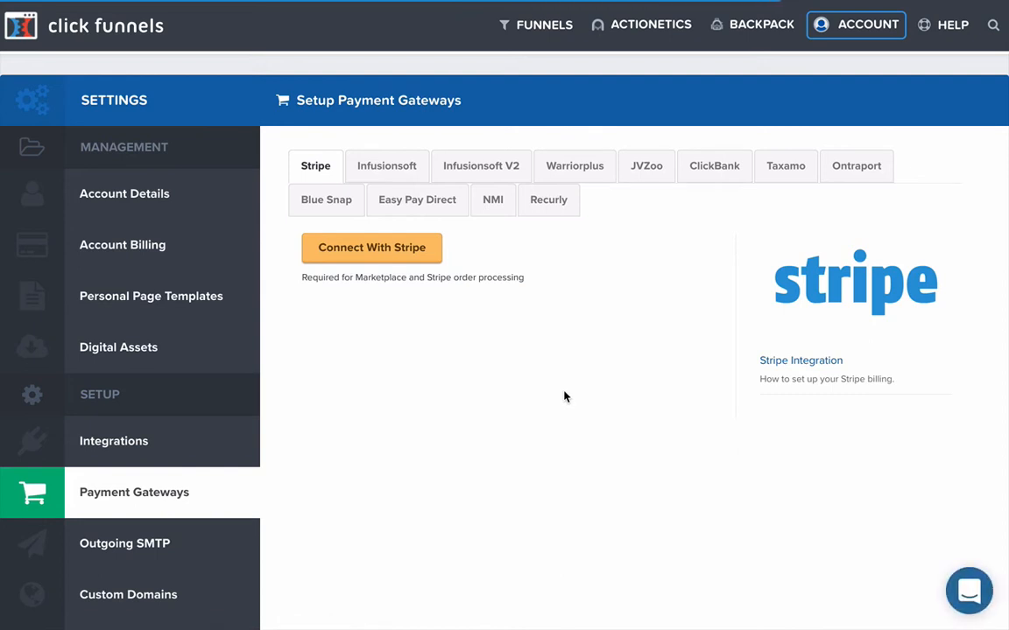
pyautogui.moveTo(459, 259)
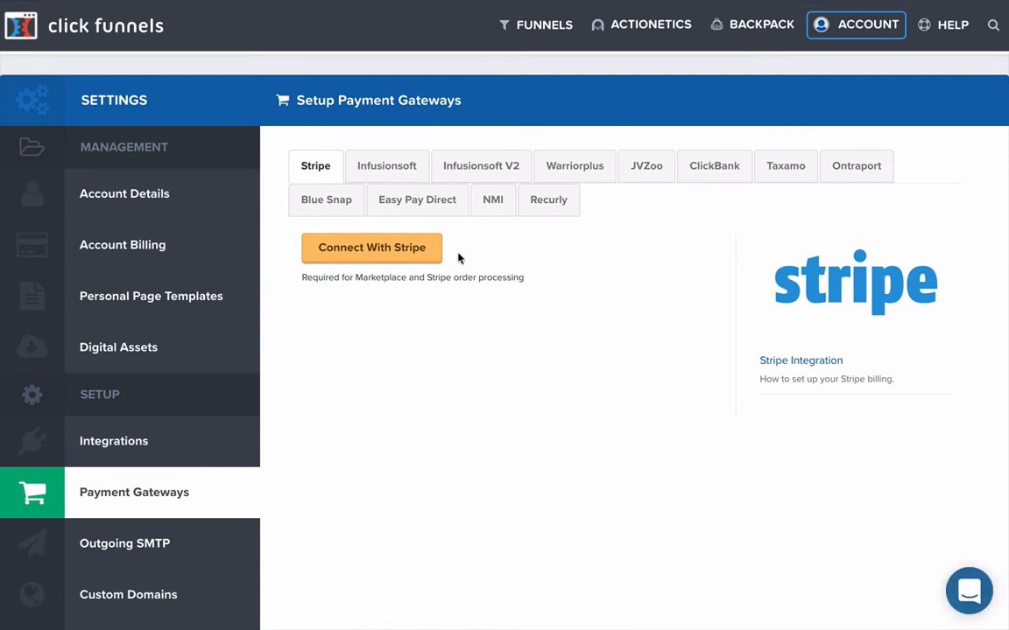
pyautogui.click(371, 249)
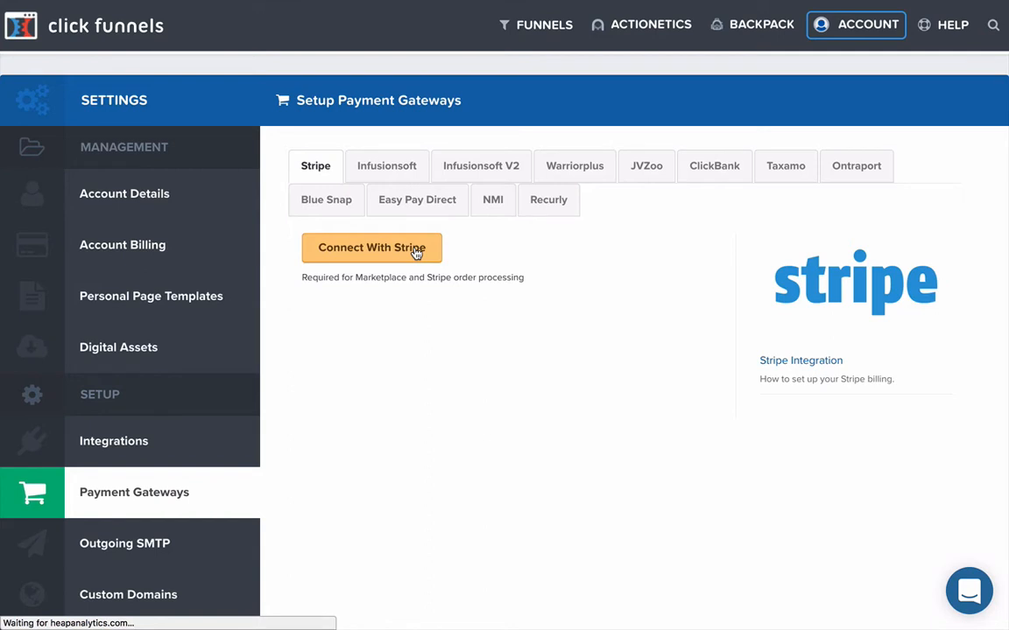
pyautogui.click(371, 247)
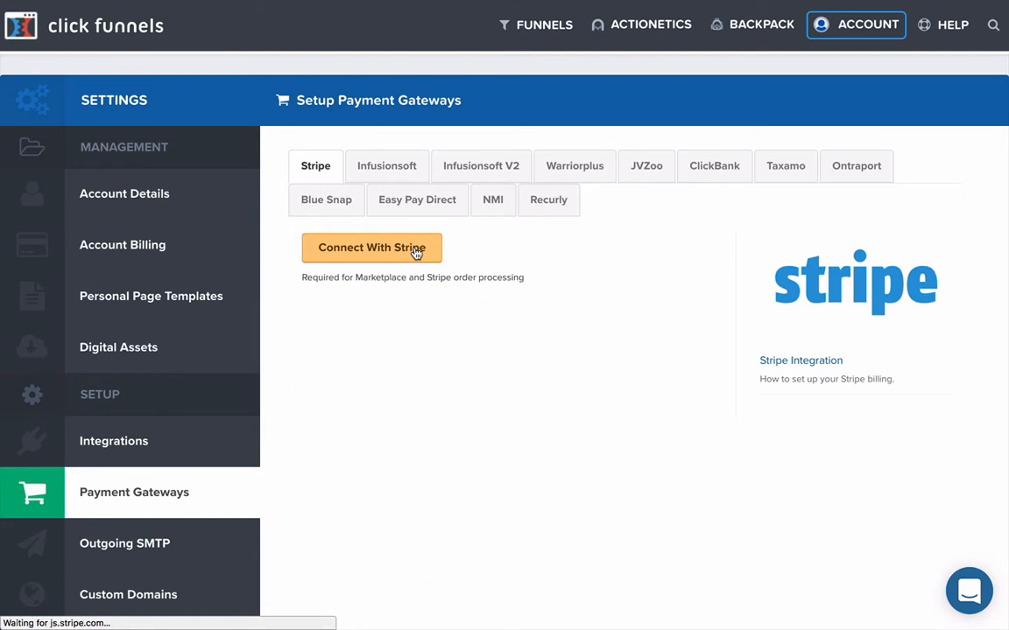
# Review the Stripe Connect form's business description and bank detail fields
pyautogui.click(371, 247)
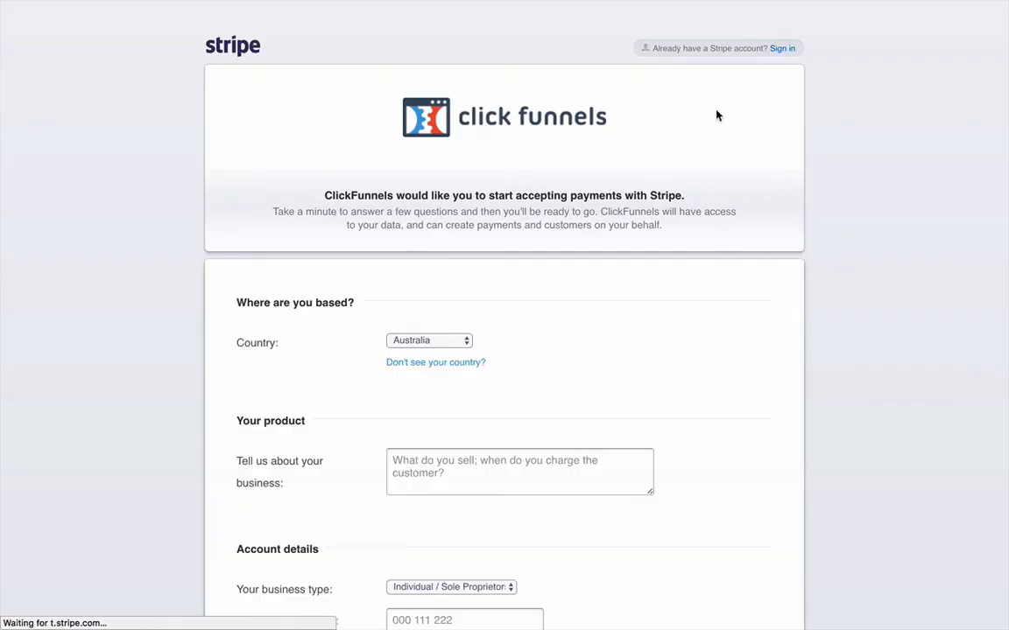
pyautogui.moveTo(803, 10)
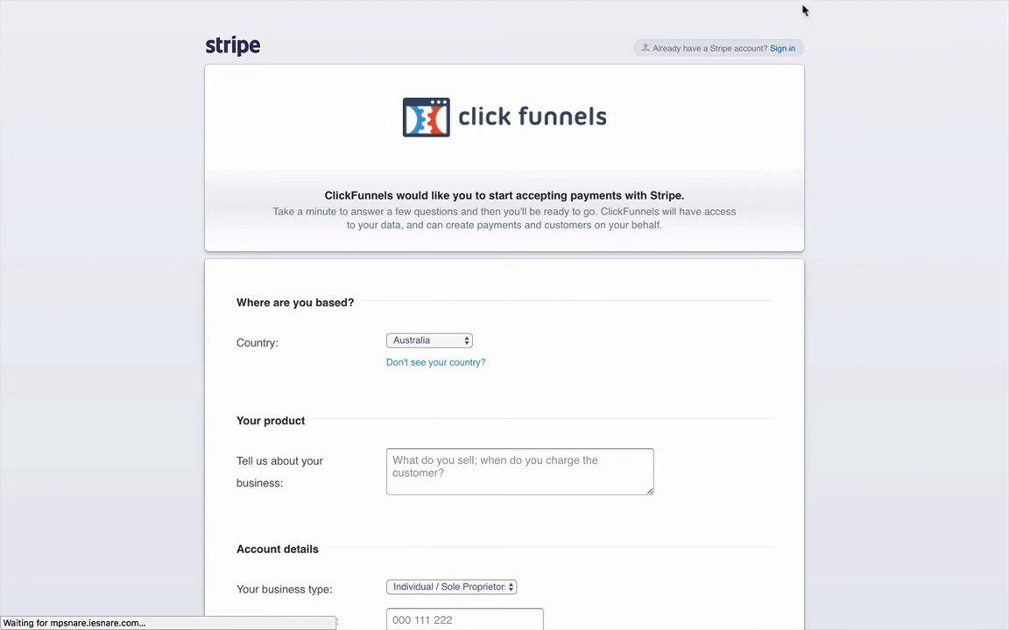
pyautogui.moveTo(746, 7)
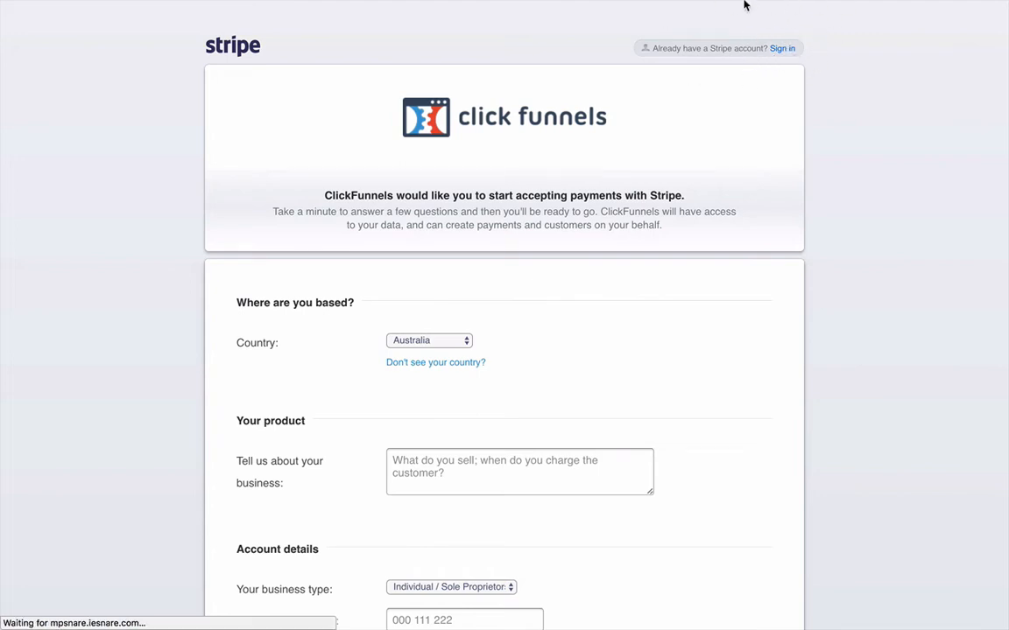
pyautogui.moveTo(694, 165)
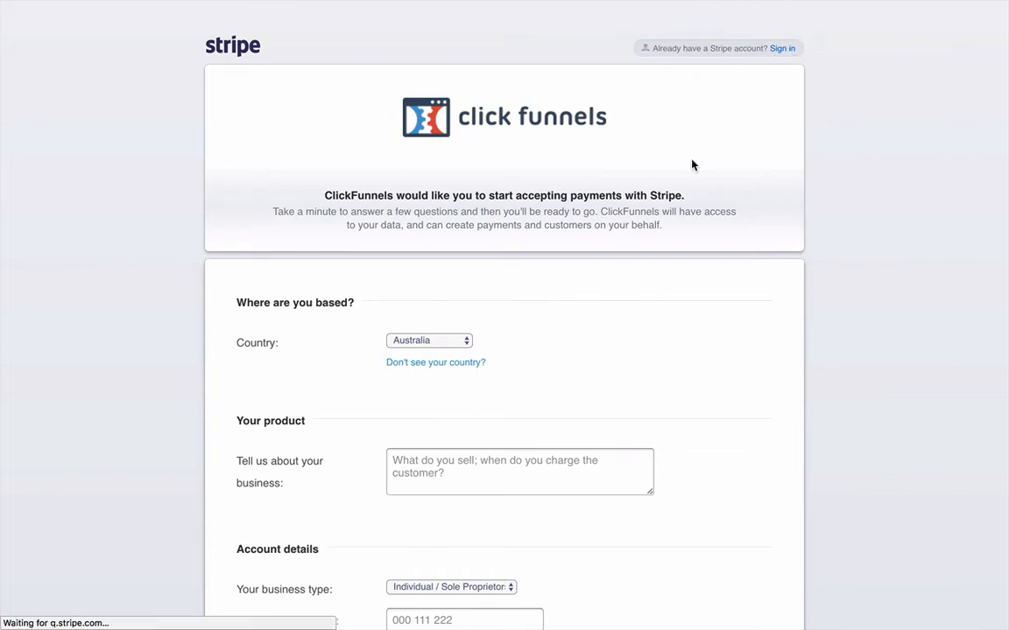
pyautogui.moveTo(723, 226)
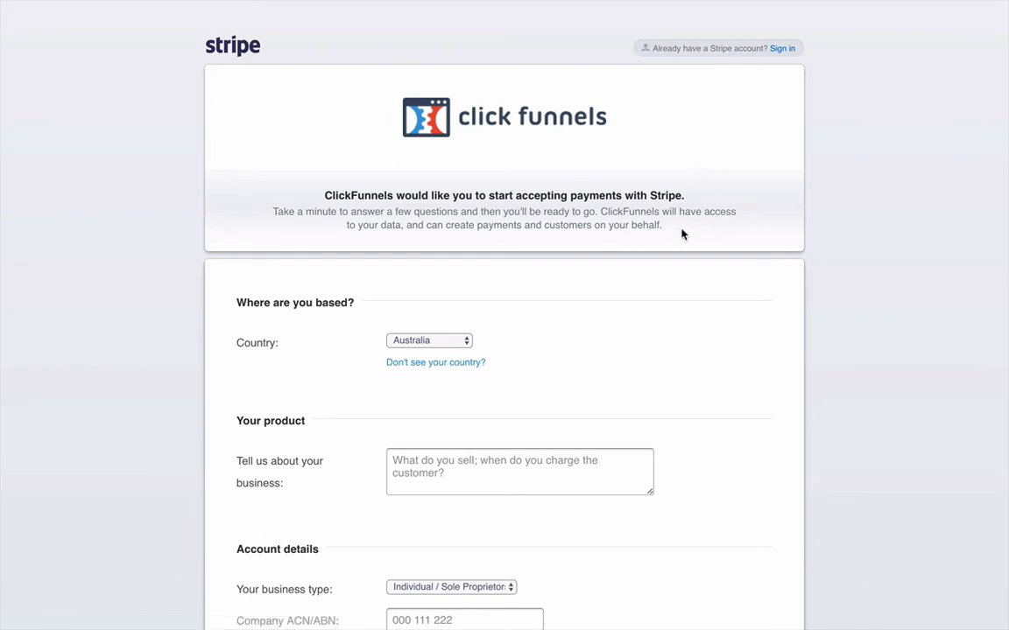
pyautogui.scroll(-3)
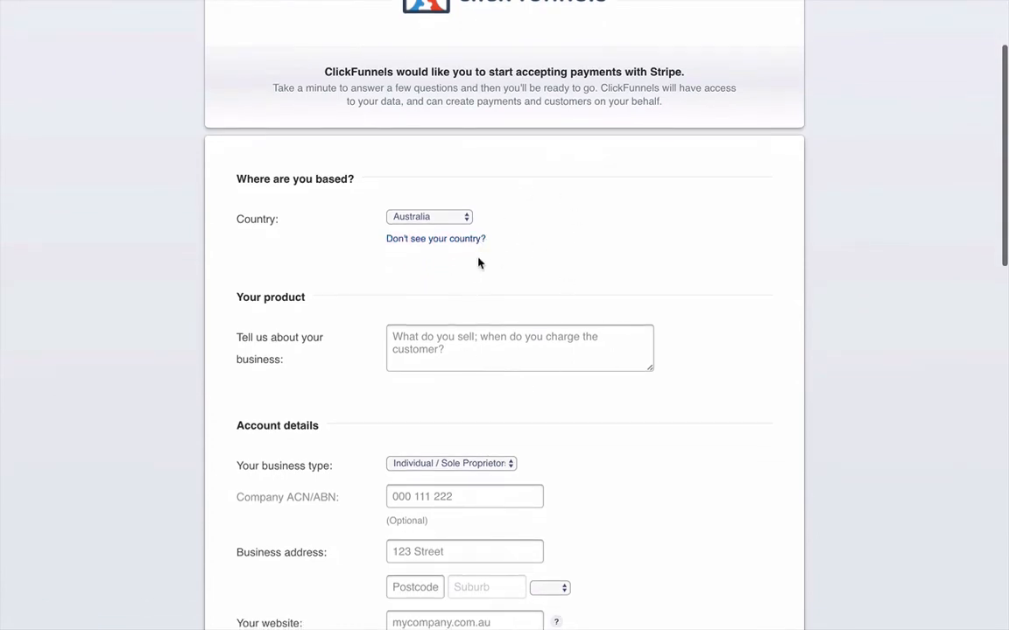
pyautogui.moveTo(595, 420)
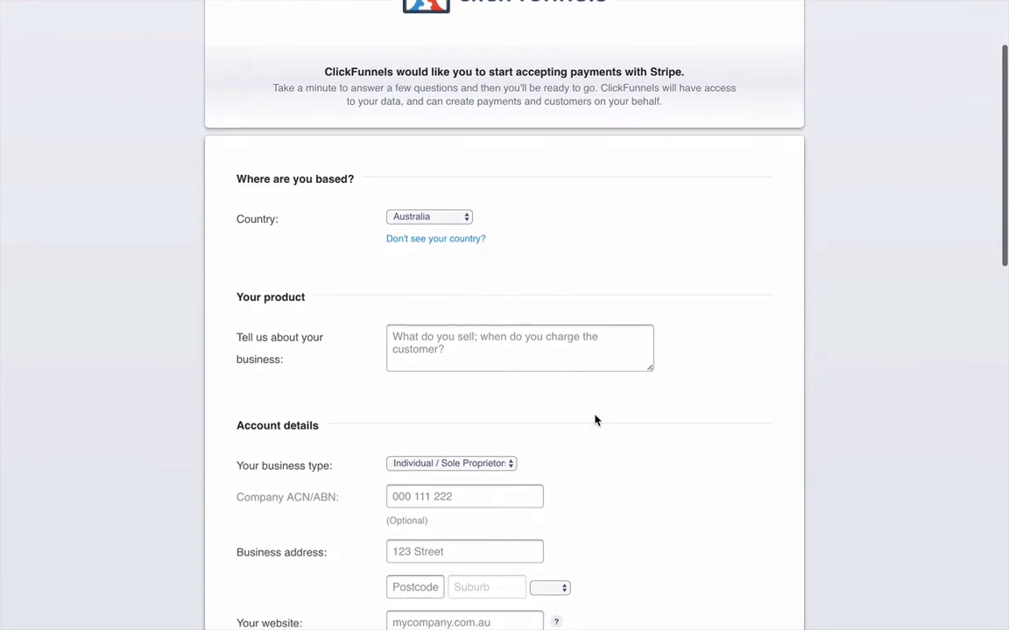
pyautogui.scroll(-3)
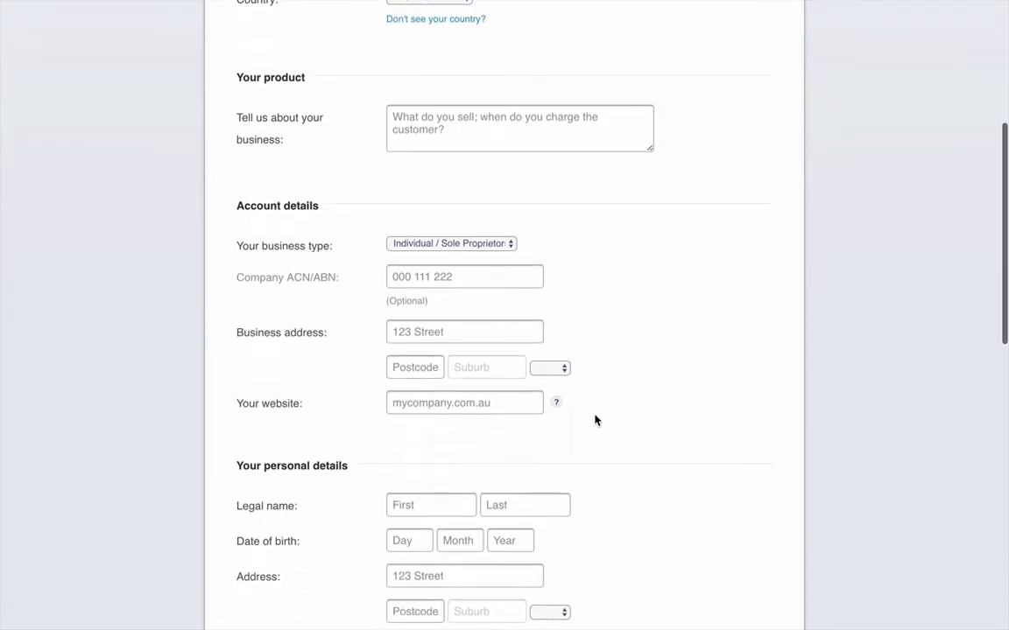
pyautogui.moveTo(413, 252)
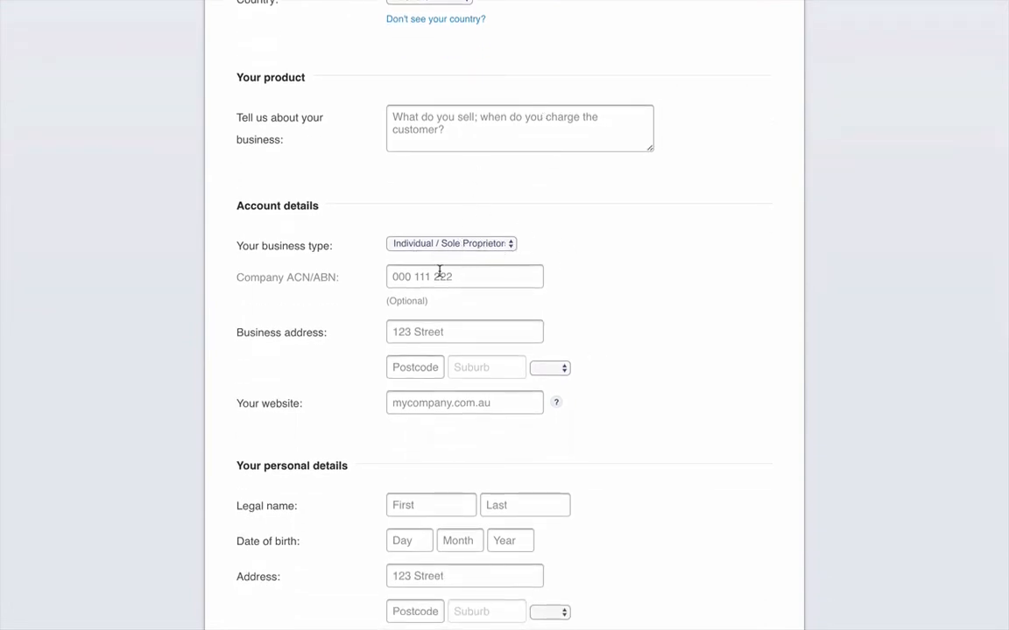
pyautogui.click(518, 128)
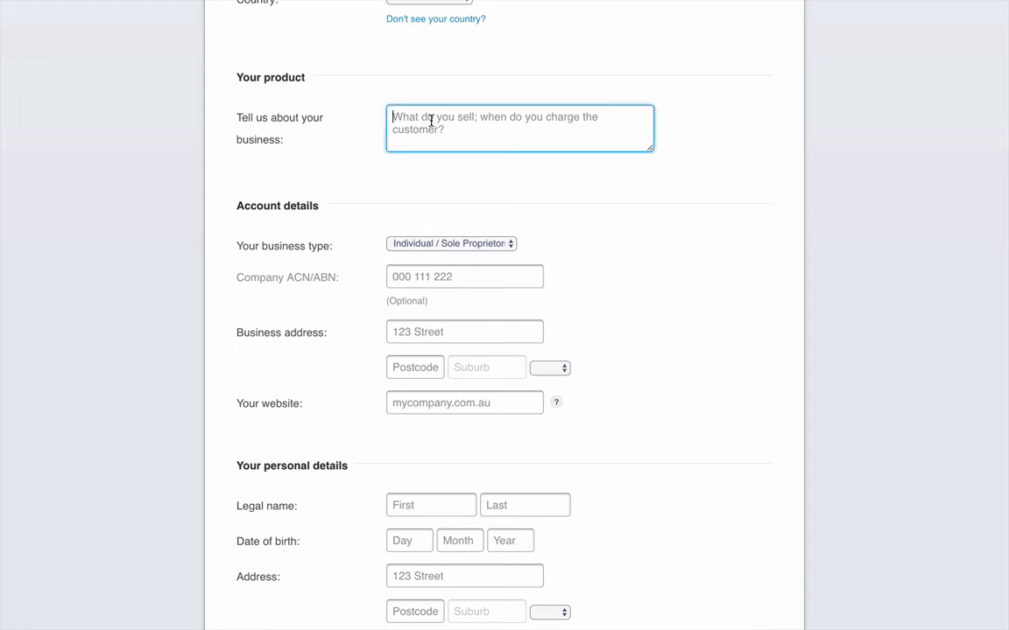
pyautogui.scroll(-3)
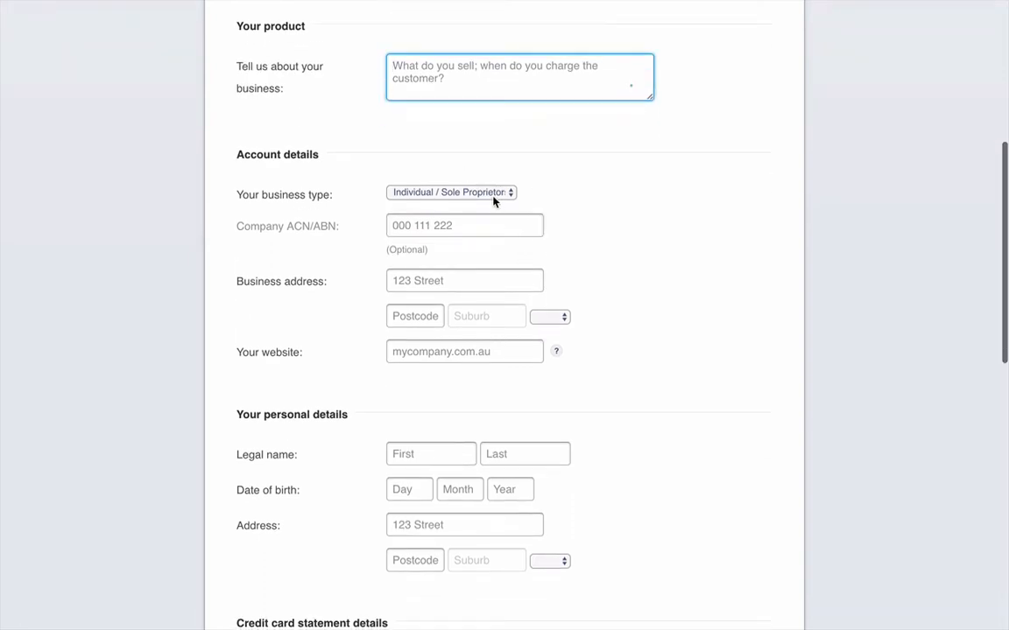
# Keep business type as Individual / Sole Proprietorship and review down to the save-account section
pyautogui.click(452, 193)
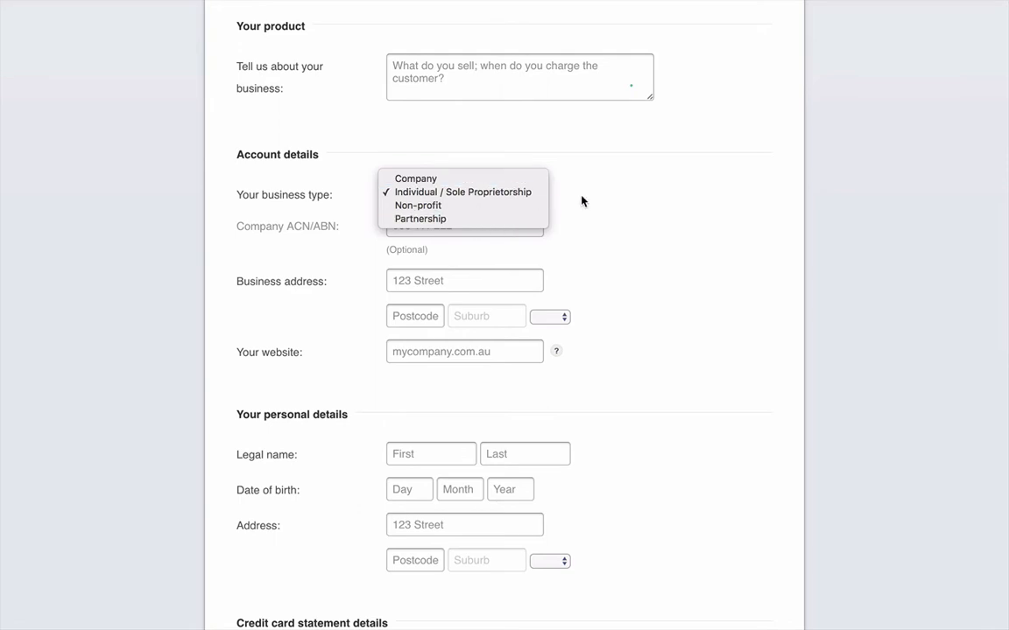
pyautogui.click(462, 191)
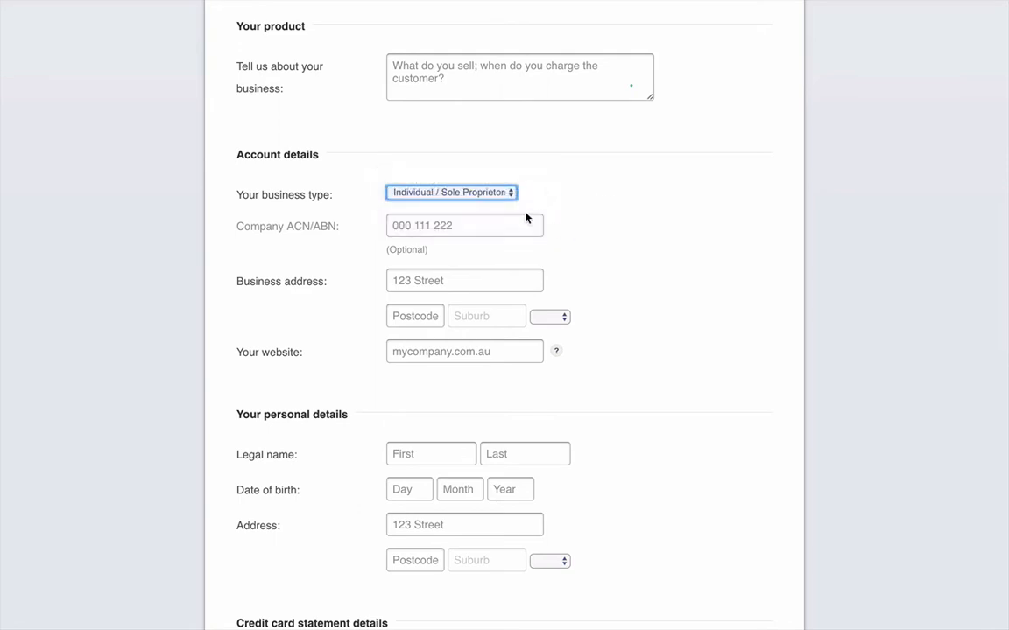
pyautogui.click(452, 191)
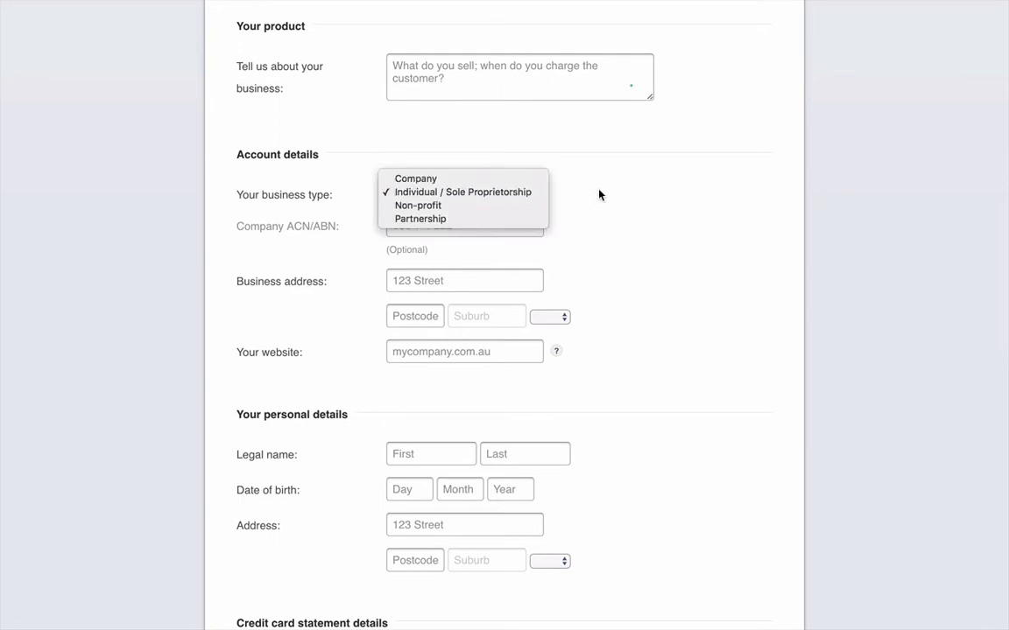
pyautogui.click(462, 191)
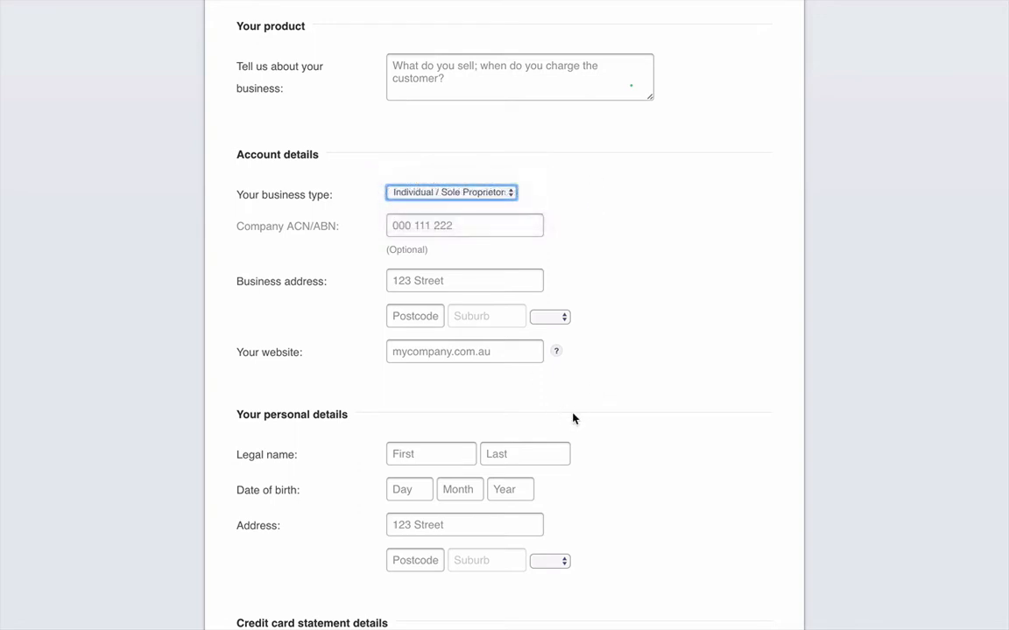
pyautogui.scroll(-3)
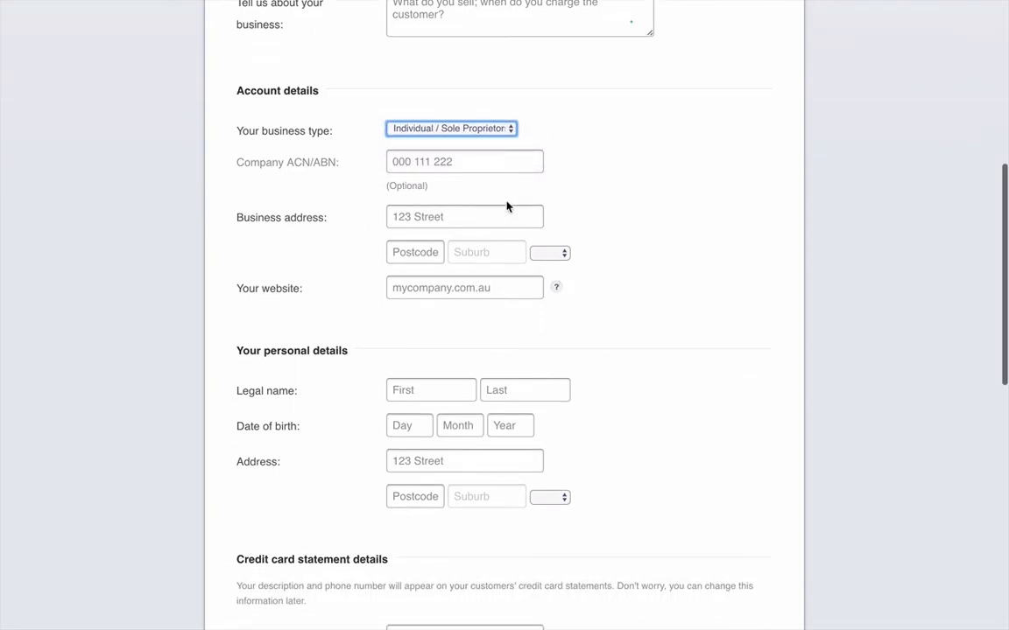
pyautogui.scroll(-3)
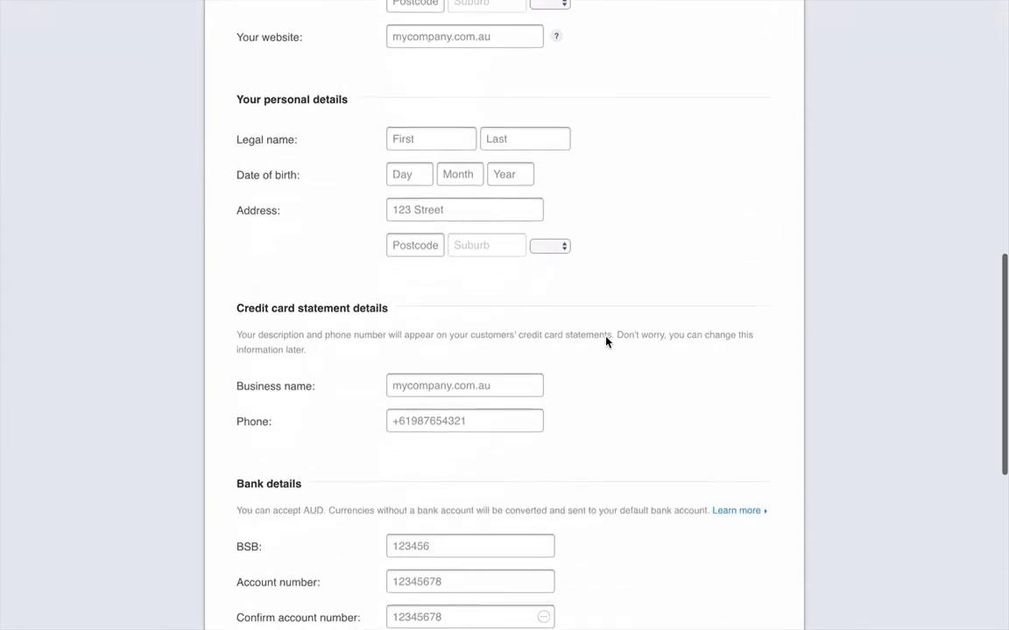
pyautogui.scroll(-3)
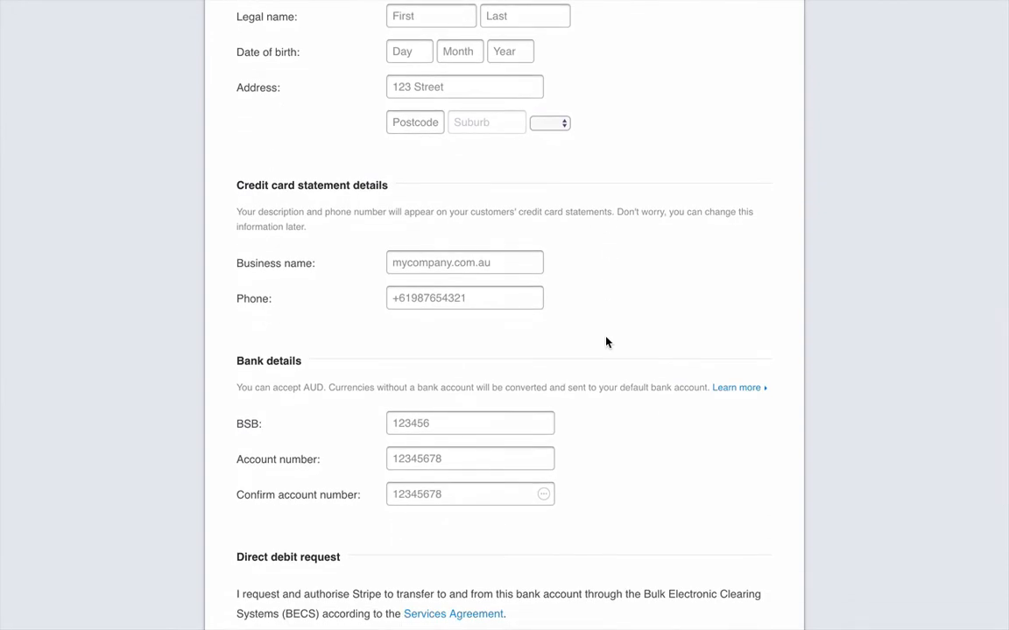
pyautogui.scroll(-3)
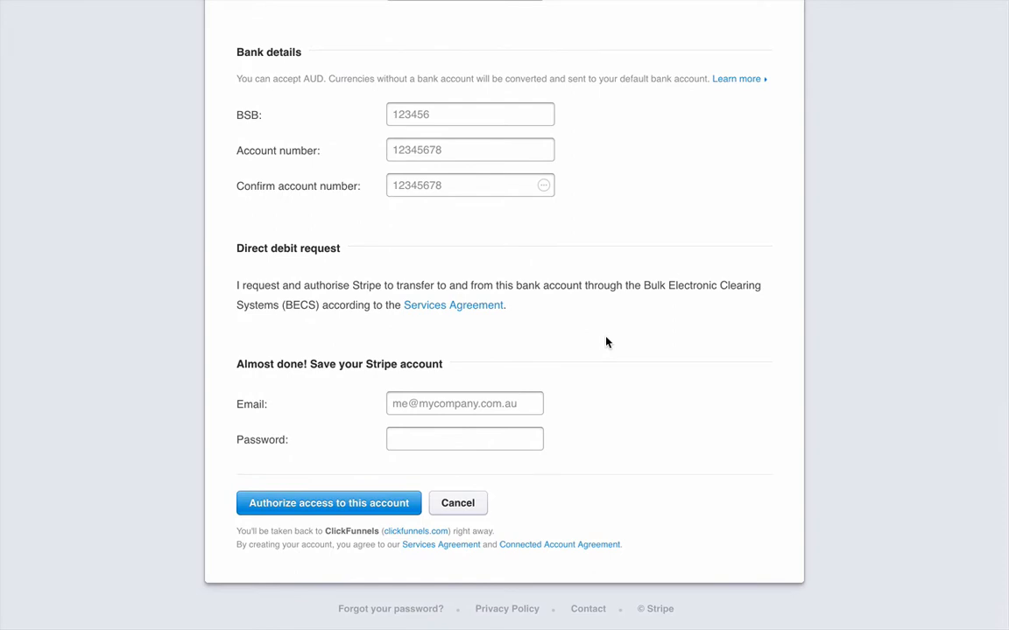
pyautogui.moveTo(662, 295)
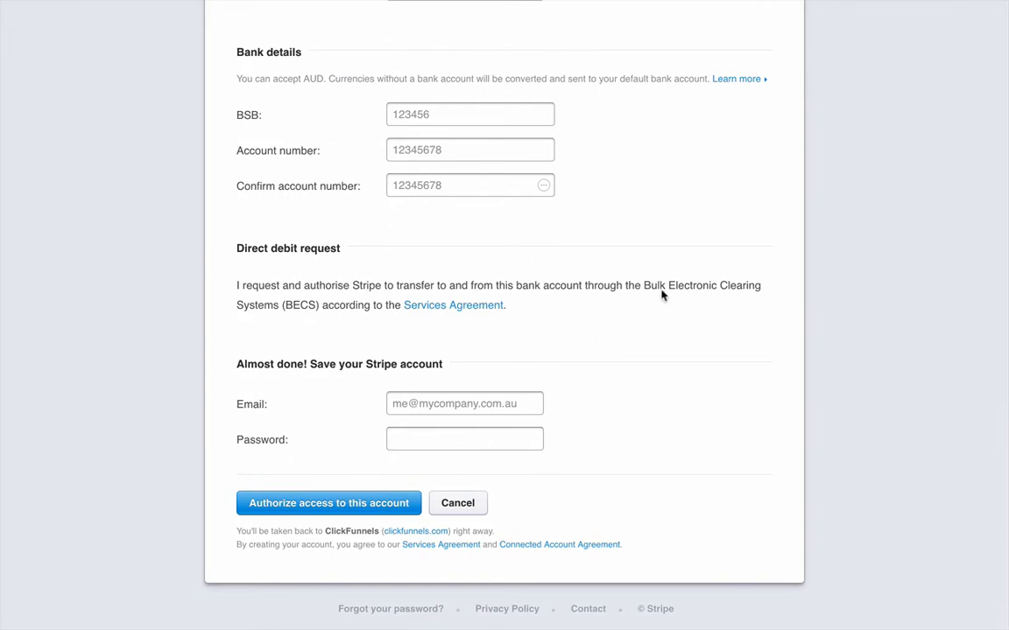
pyautogui.moveTo(319, 546)
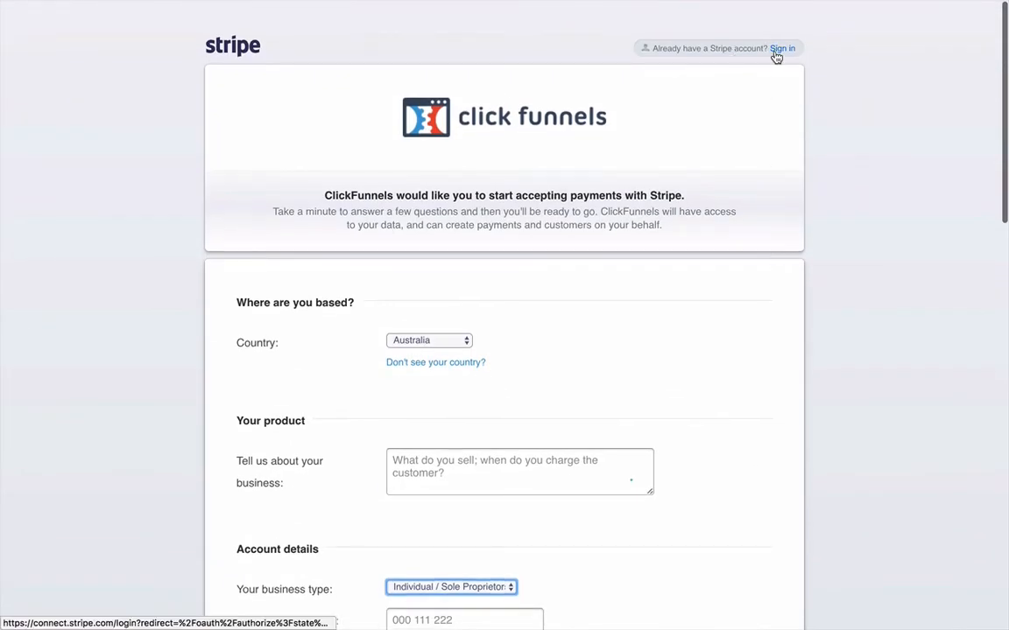
# Switch to the sign-in page for an existing Stripe account
pyautogui.click(781, 49)
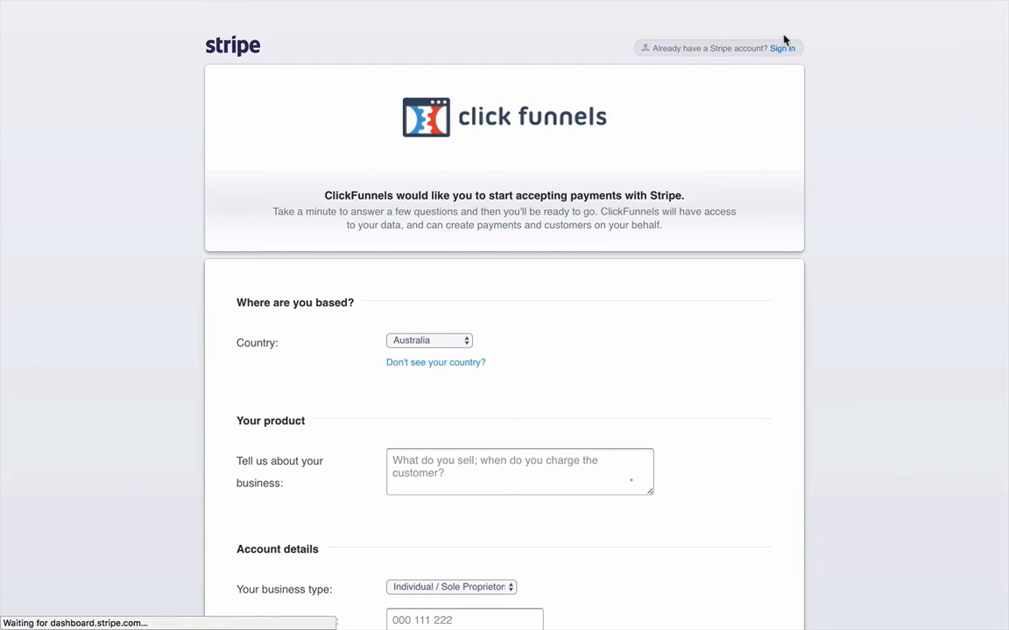
pyautogui.moveTo(862, 72)
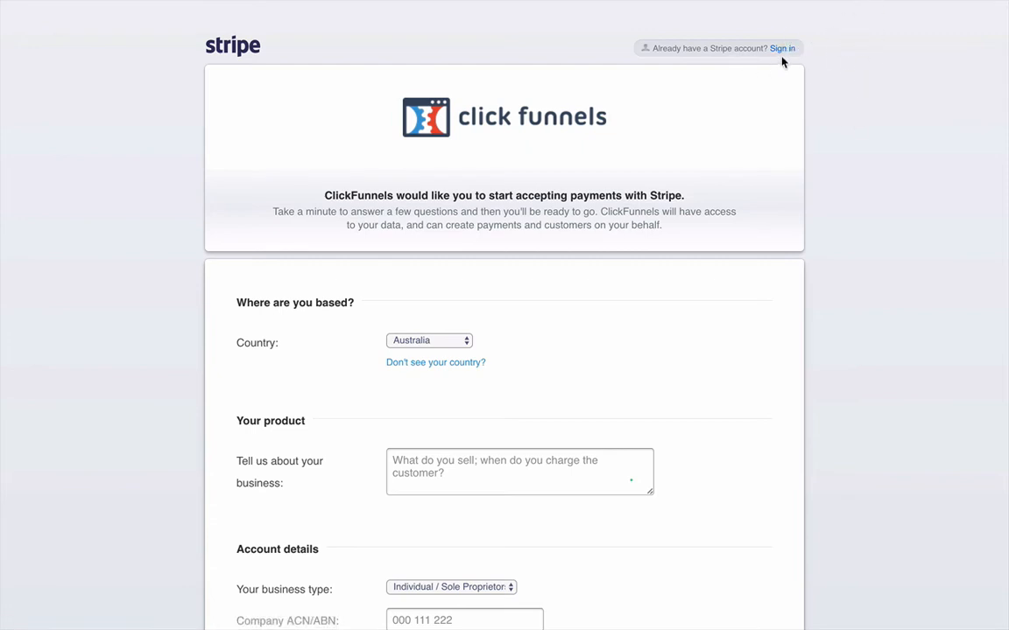
pyautogui.click(781, 49)
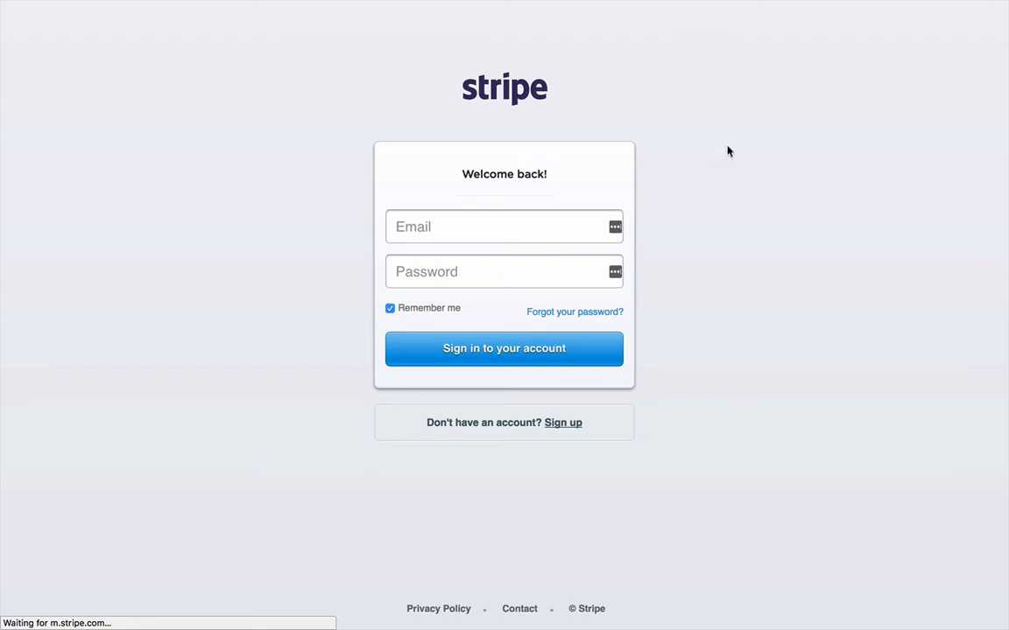
pyautogui.moveTo(814, 210)
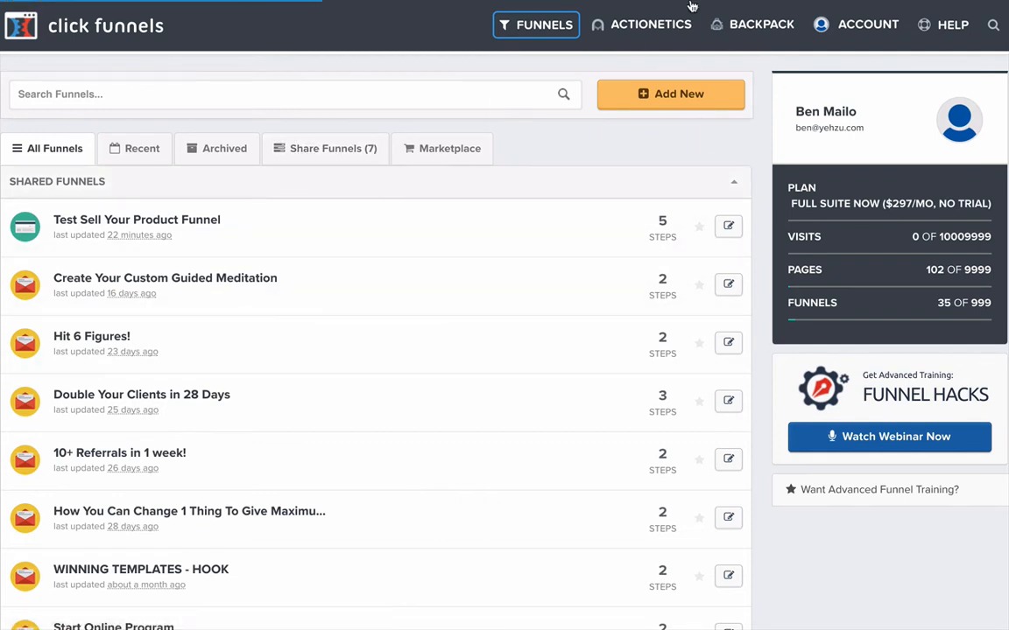
# Return to ClickFunnels and reach Payment Gateways from the Account menu
pyautogui.click(651, 25)
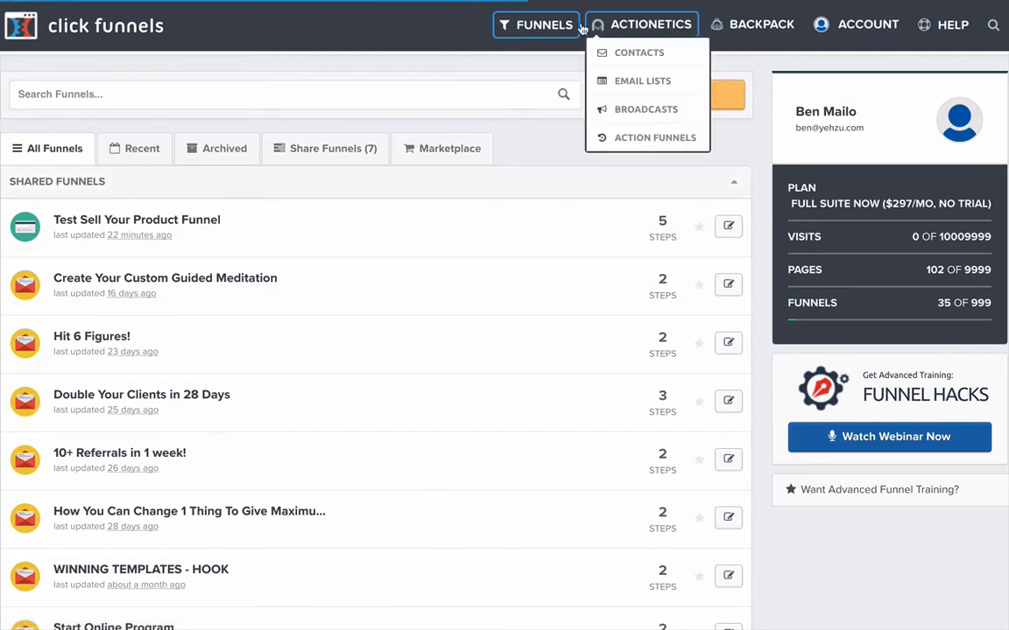
pyautogui.moveTo(767, 52)
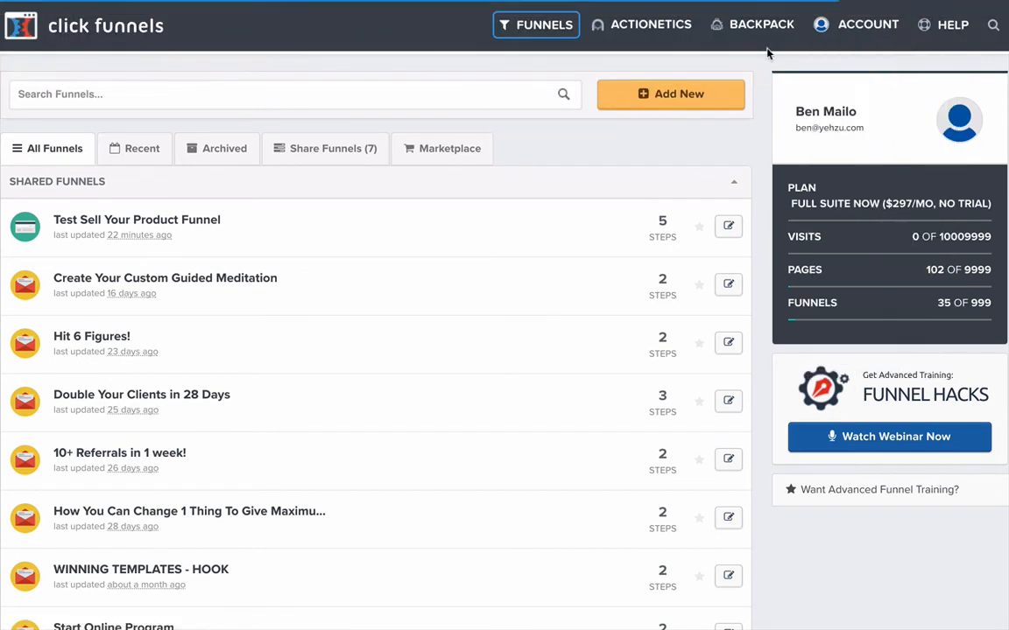
pyautogui.click(867, 25)
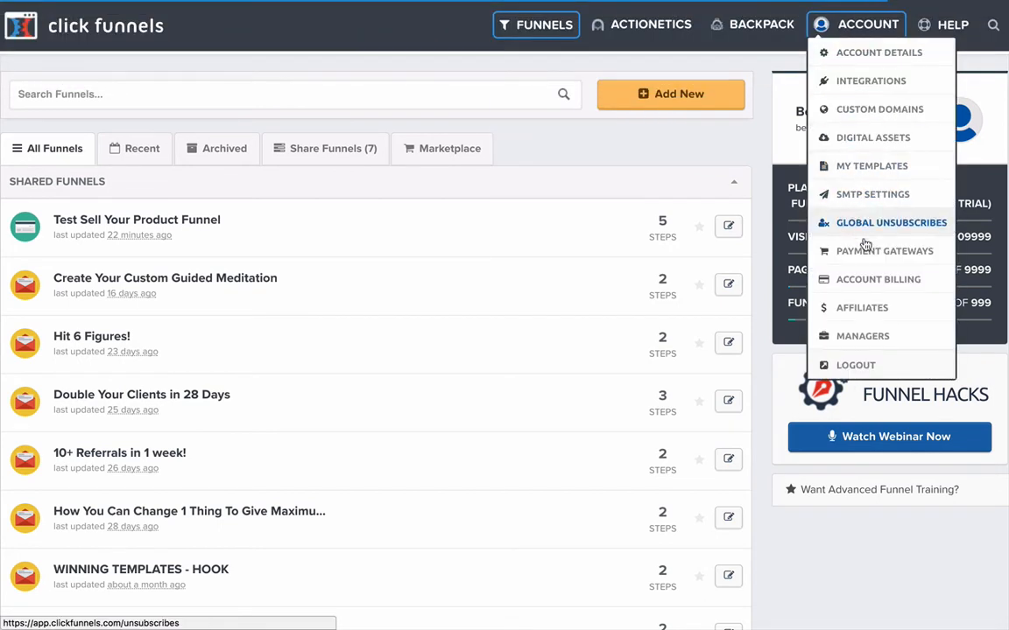
pyautogui.moveTo(885, 251)
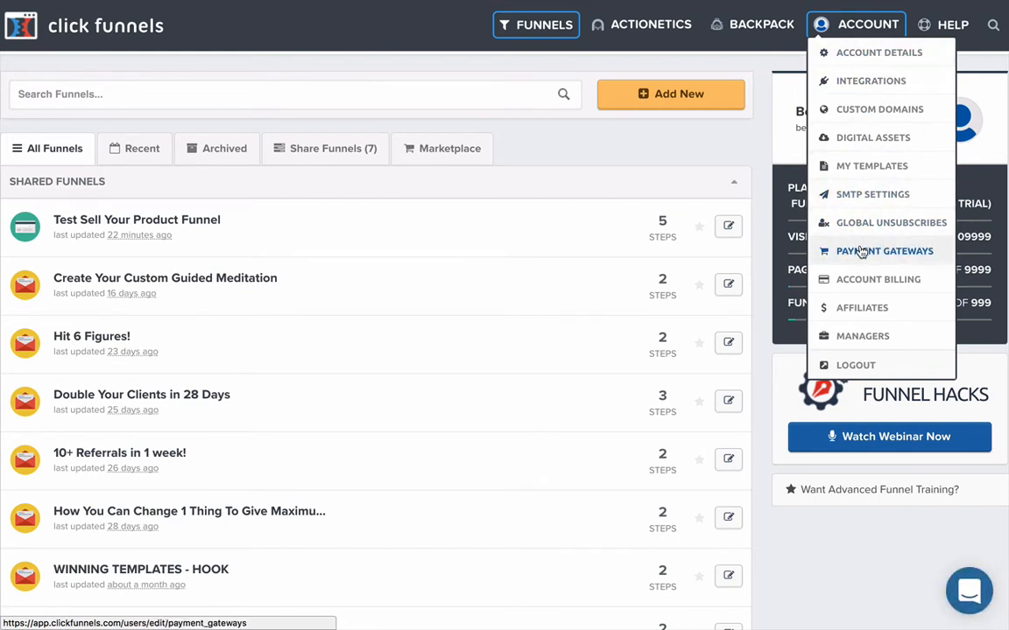
pyautogui.click(885, 252)
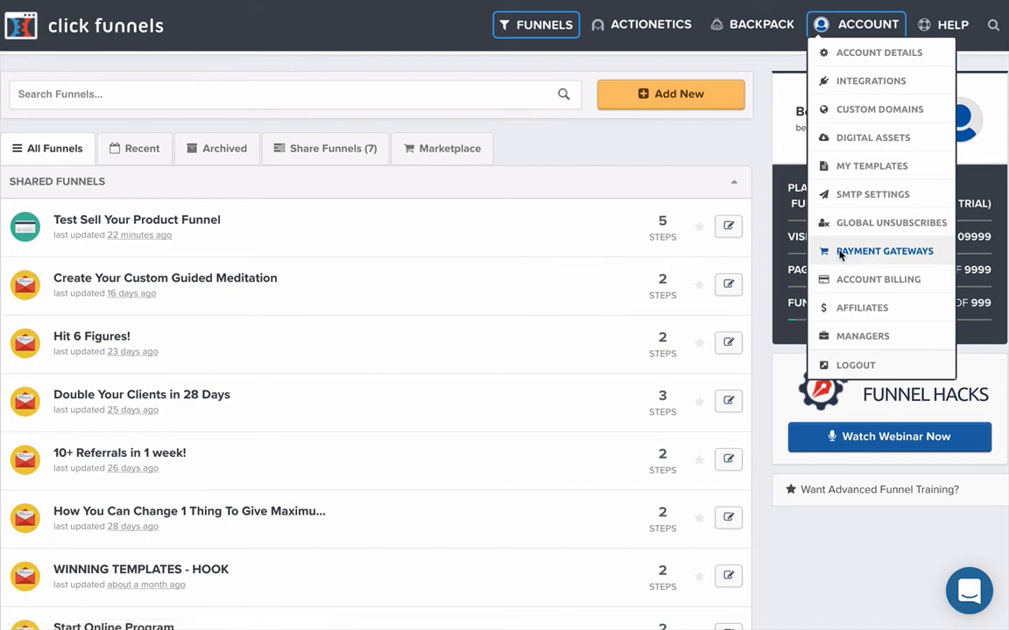
pyautogui.click(882, 250)
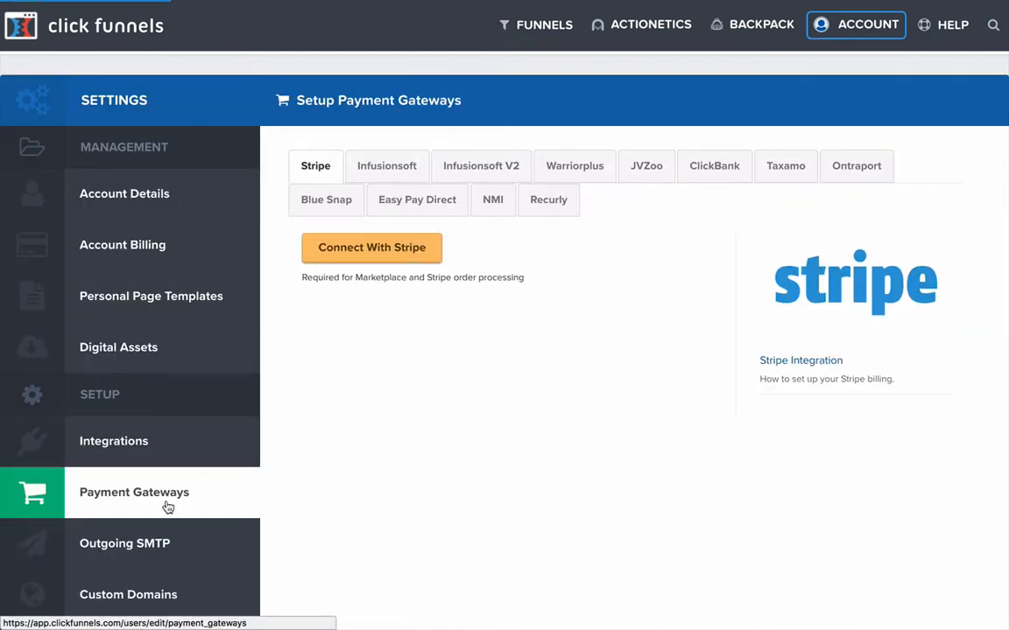
pyautogui.click(548, 200)
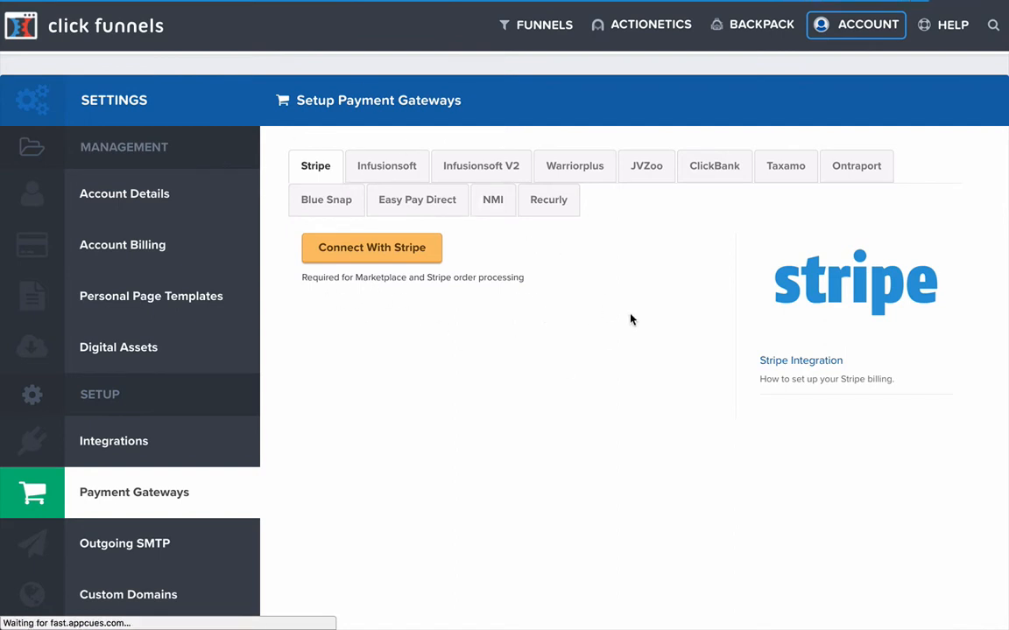
pyautogui.moveTo(350, 361)
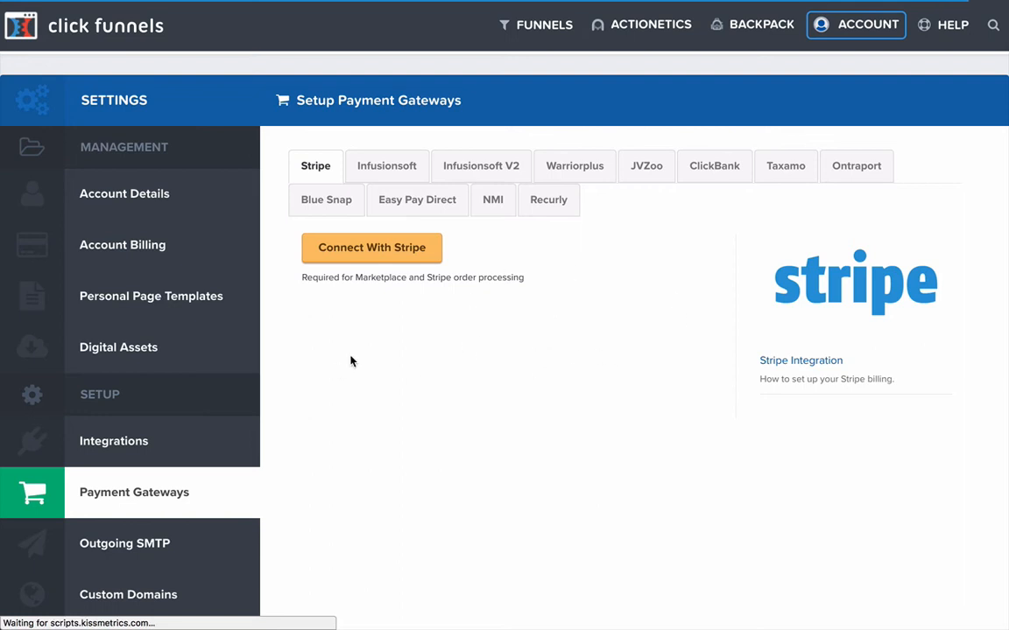
pyautogui.moveTo(515, 333)
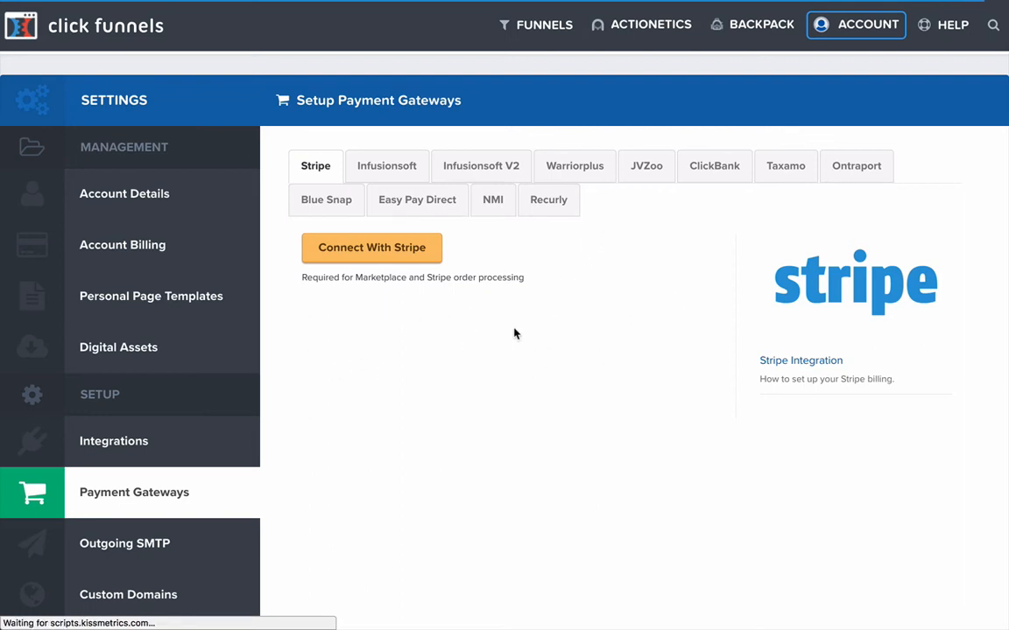
pyautogui.moveTo(706, 267)
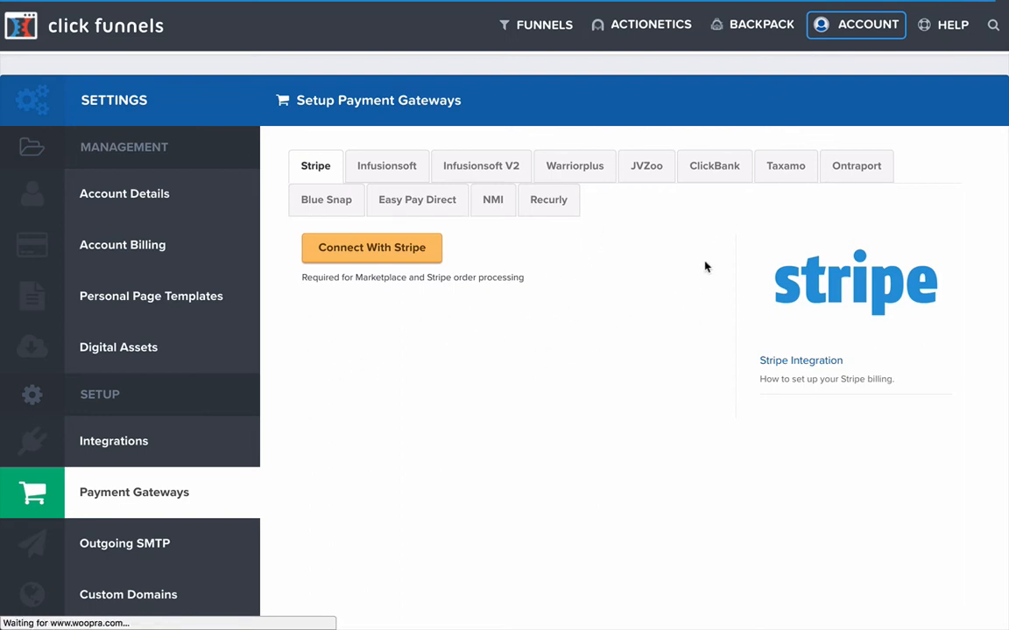
pyautogui.click(650, 25)
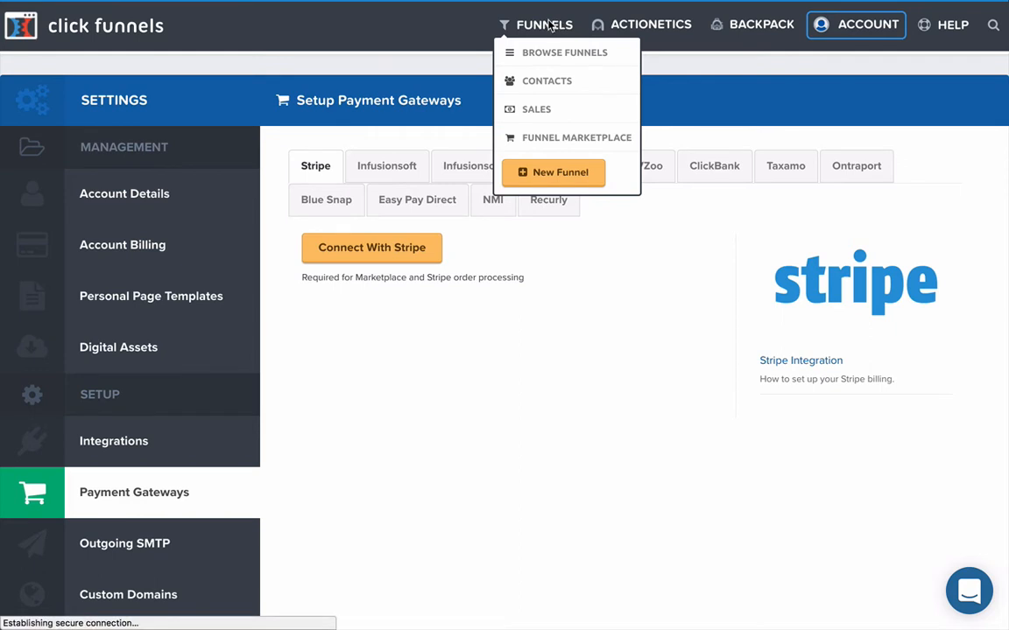
# Browse Funnels and open the Test Sell Your Product Funnel
pyautogui.click(564, 53)
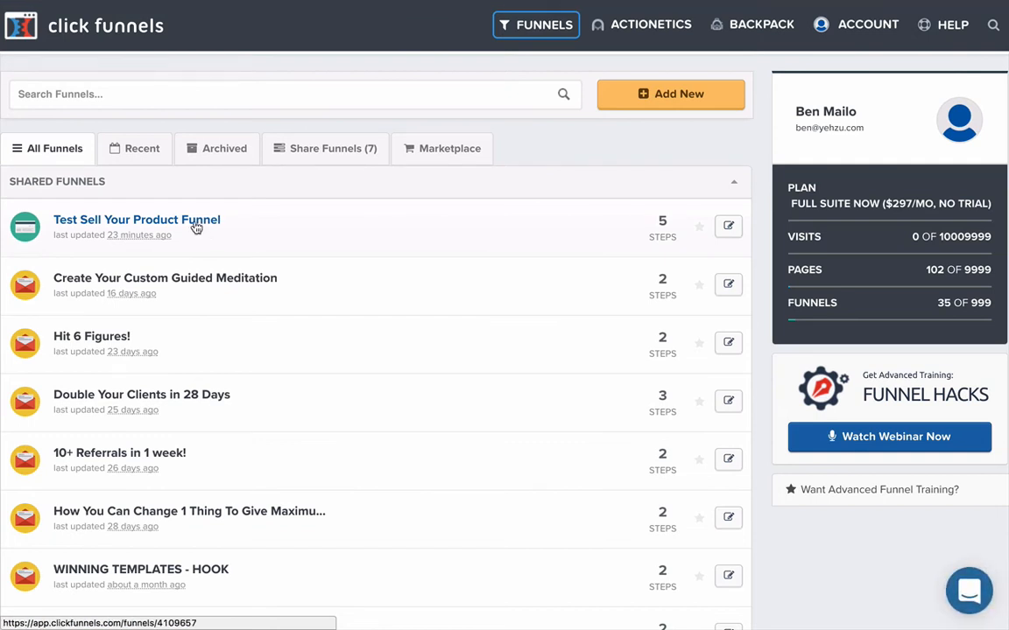
pyautogui.click(137, 221)
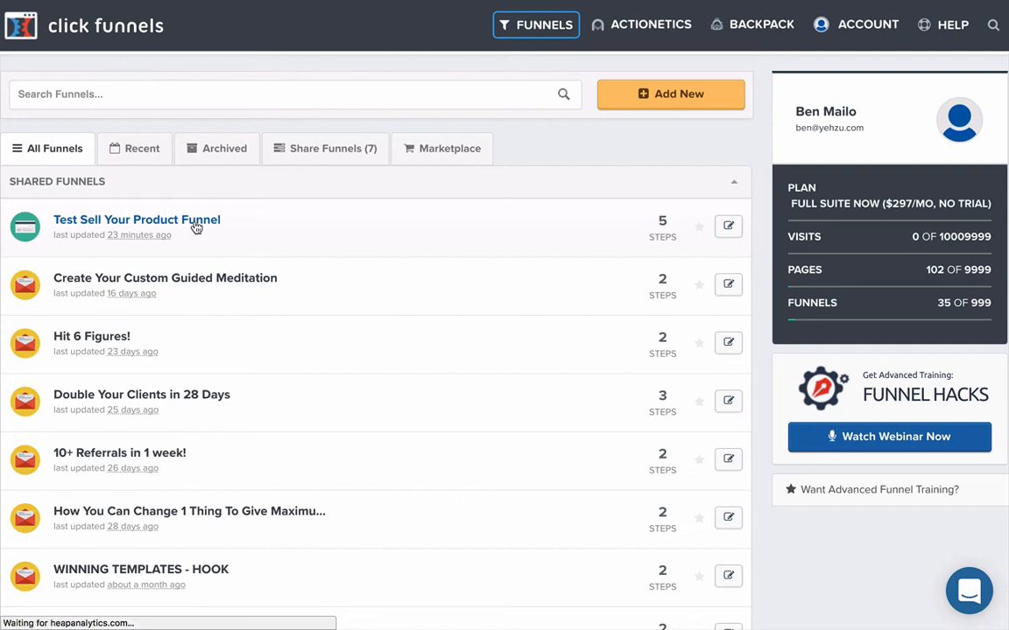
pyautogui.moveTo(271, 228)
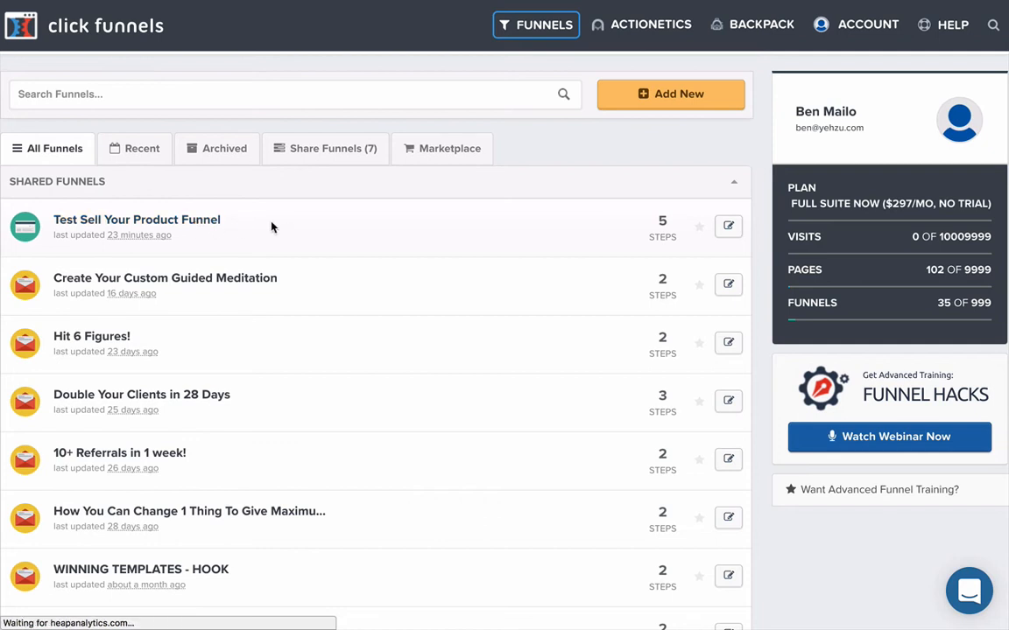
pyautogui.click(137, 220)
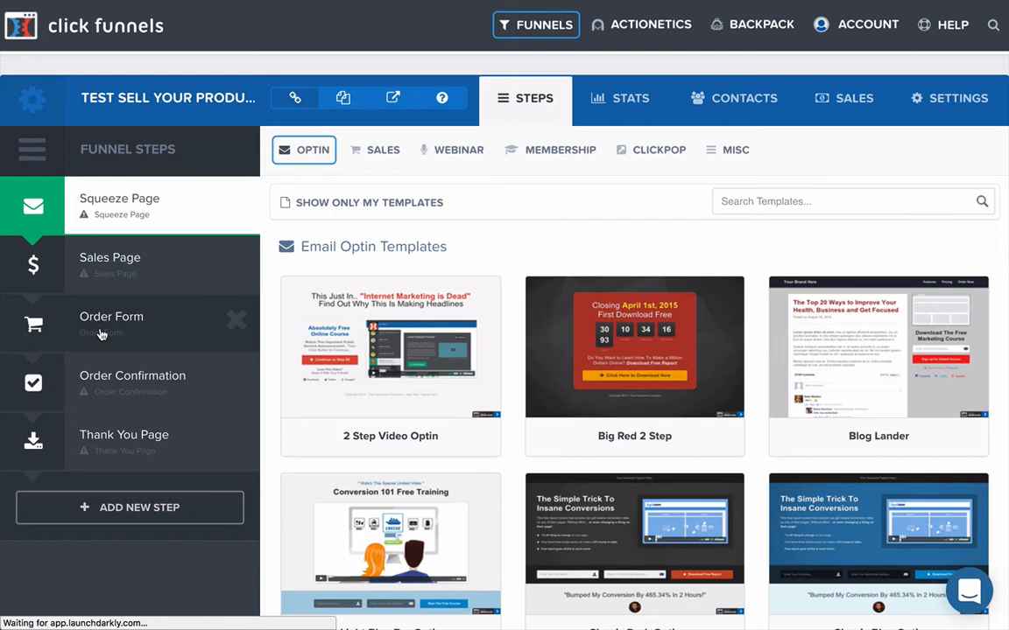
pyautogui.moveTo(35, 326)
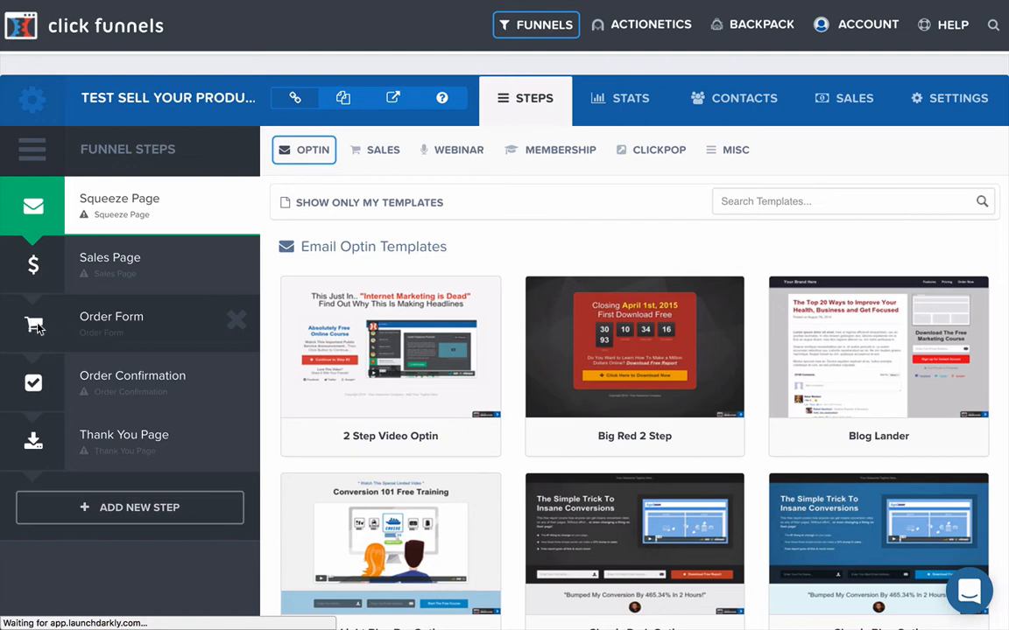
# Select the Order Form step's Products tab and start Add New Product
pyautogui.click(112, 324)
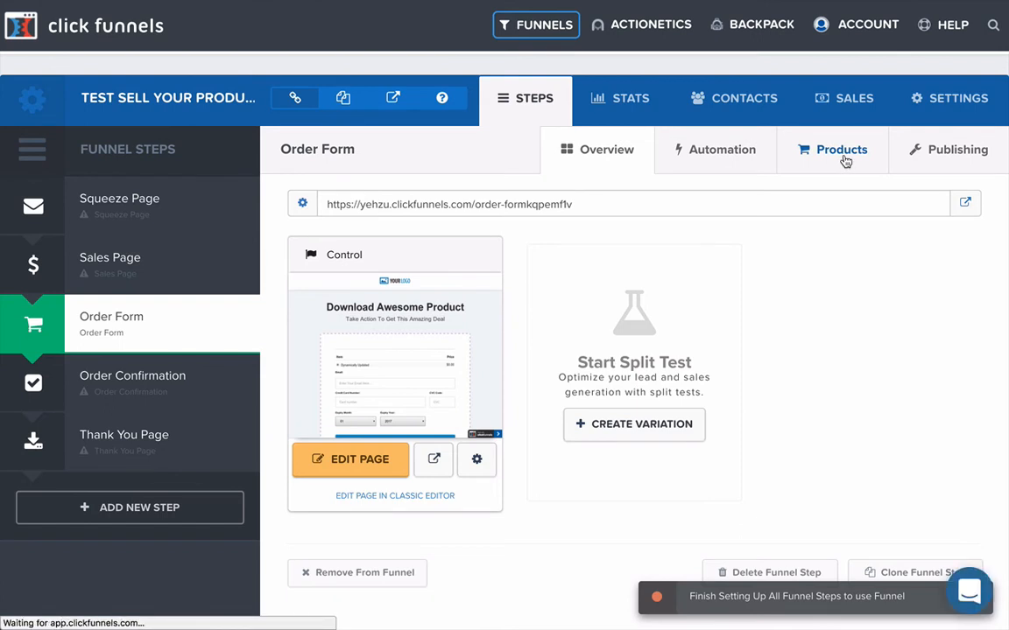
pyautogui.click(841, 150)
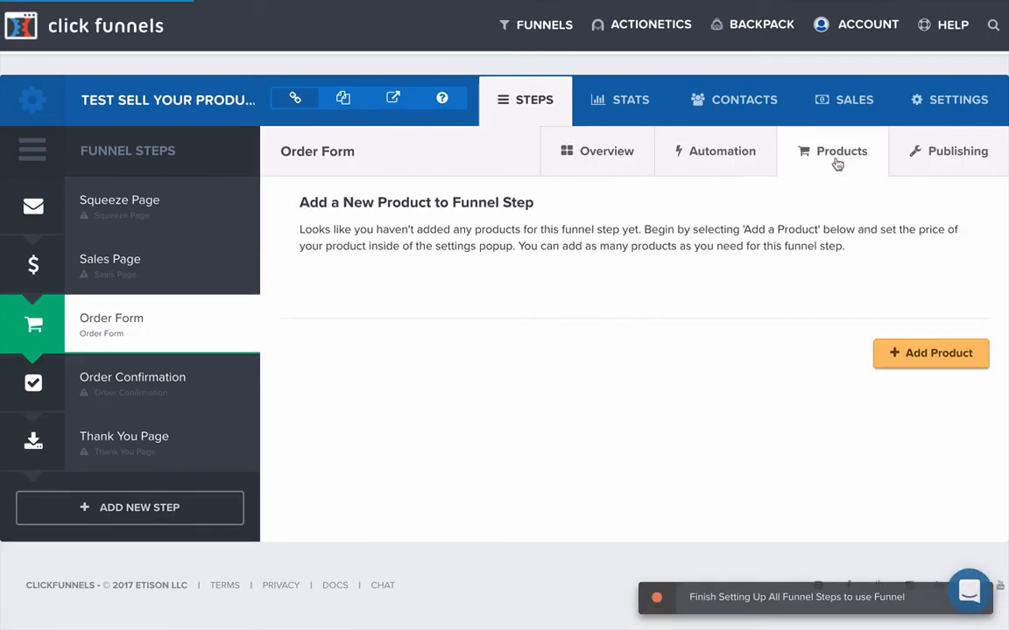
pyautogui.moveTo(550, 328)
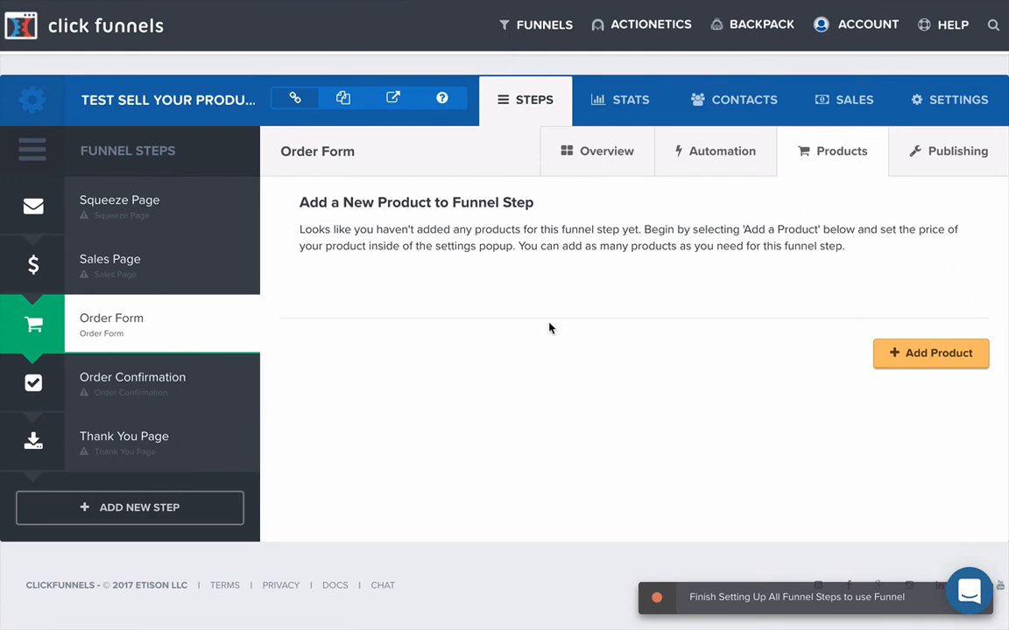
pyautogui.moveTo(412, 305)
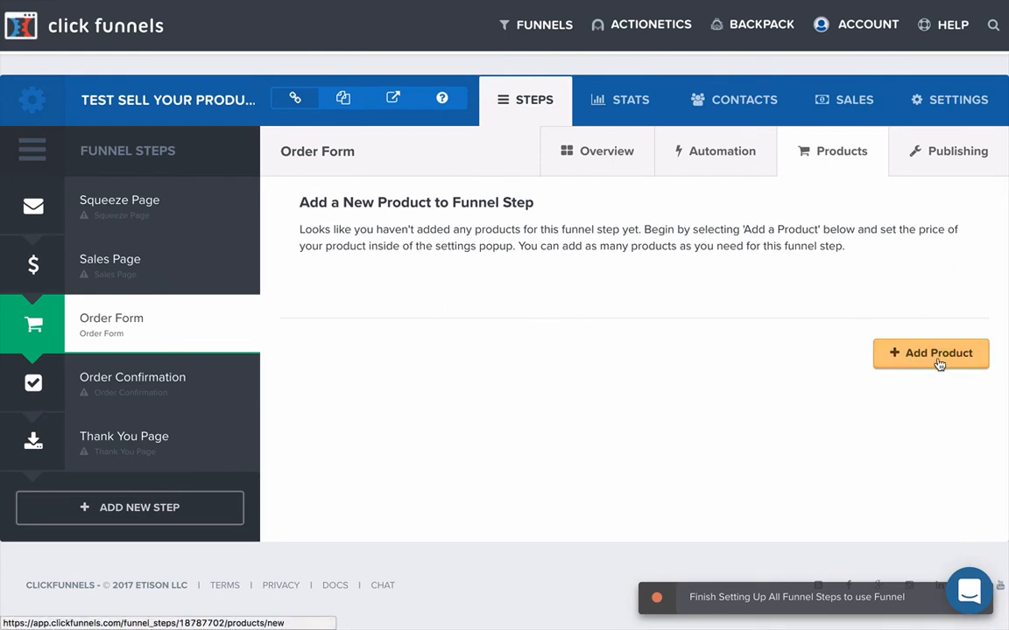
pyautogui.click(931, 354)
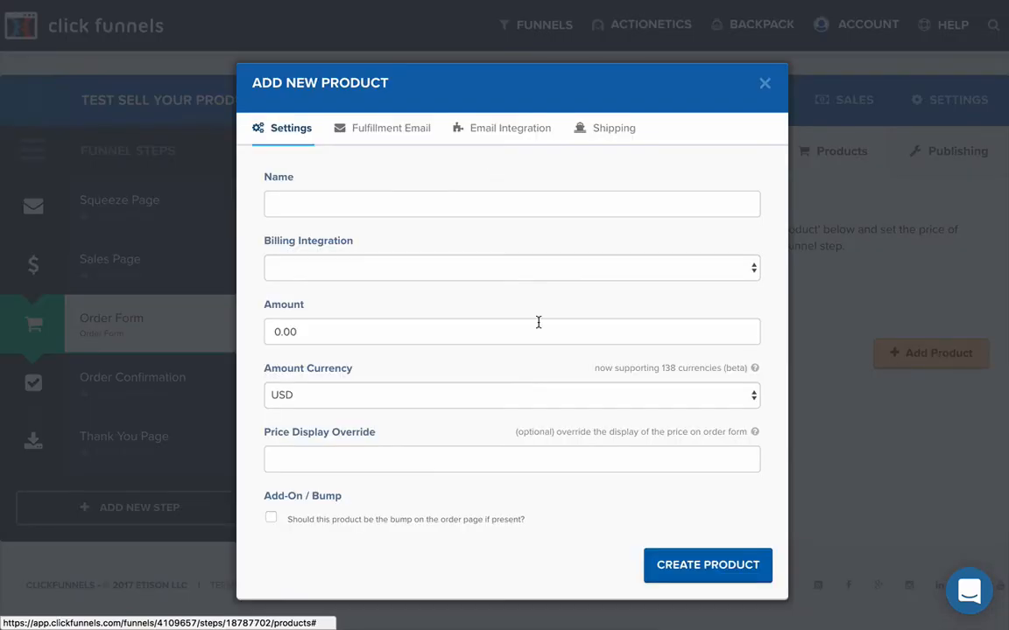
# Name the product 'E-book: 7 steps to better marketing'
pyautogui.click(512, 203)
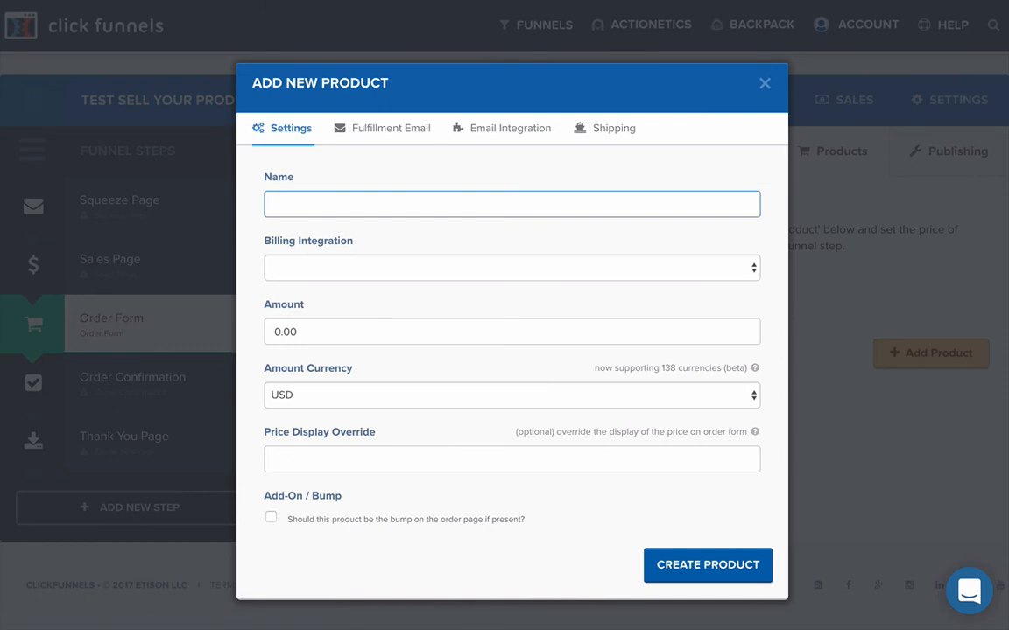
pyautogui.click(511, 266)
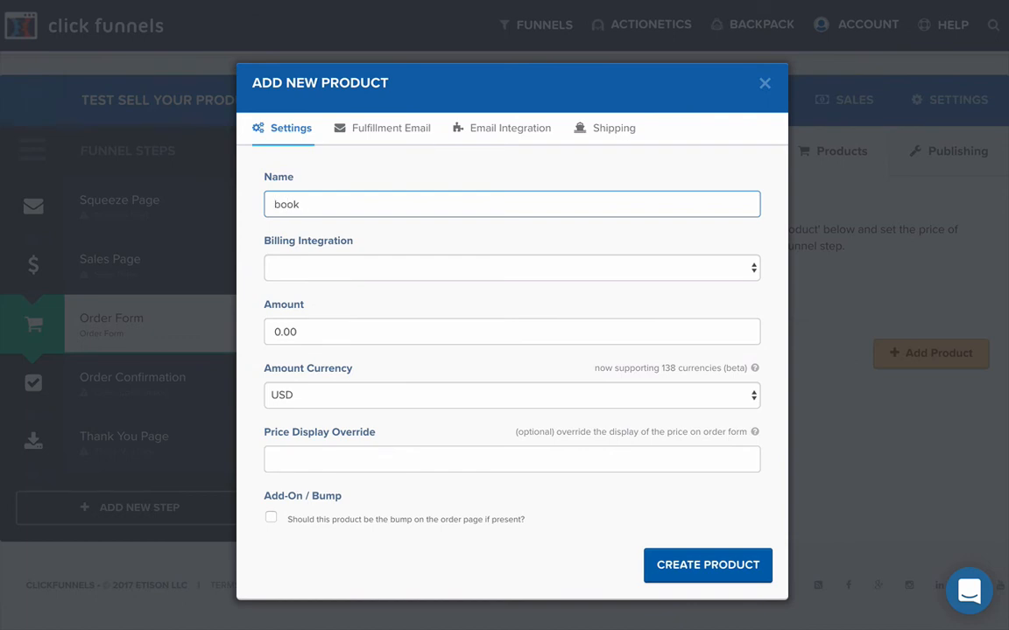
pyautogui.write('E-book')
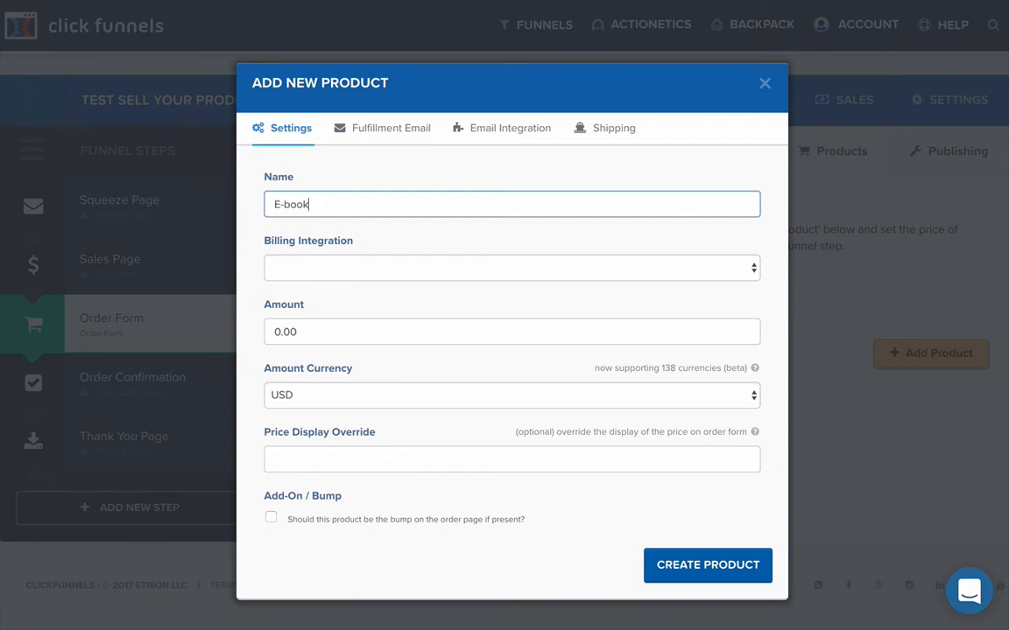
pyautogui.write(': 7 ste')
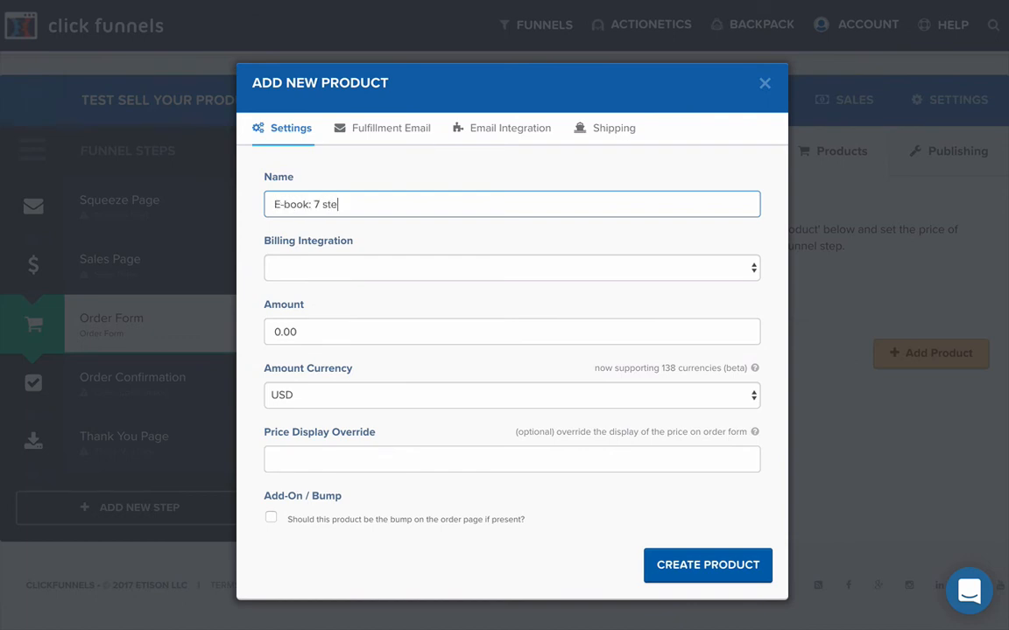
pyautogui.write('ps to better mar')
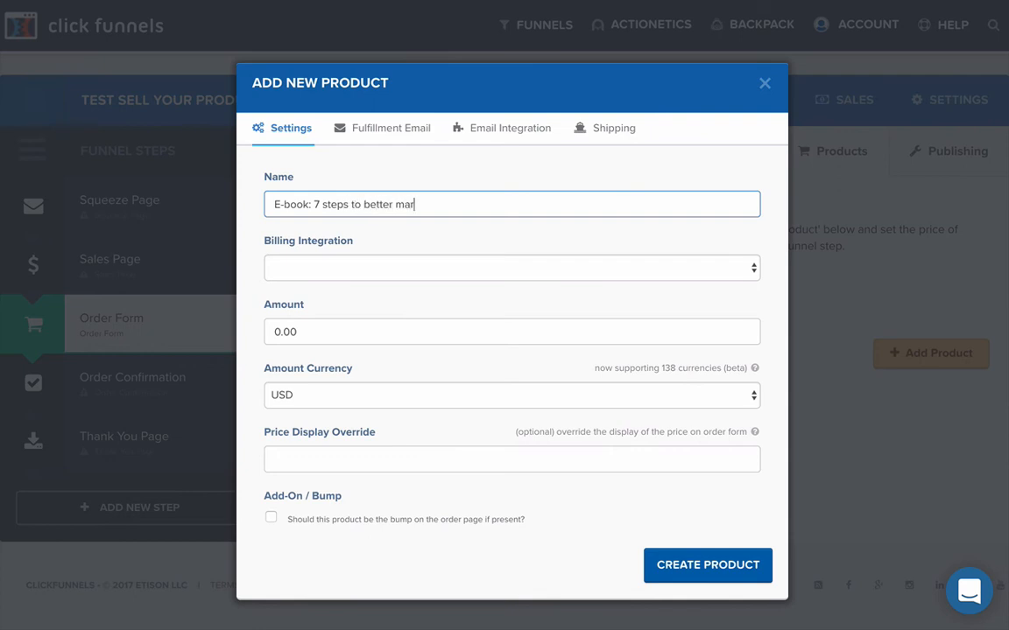
pyautogui.write('keting')
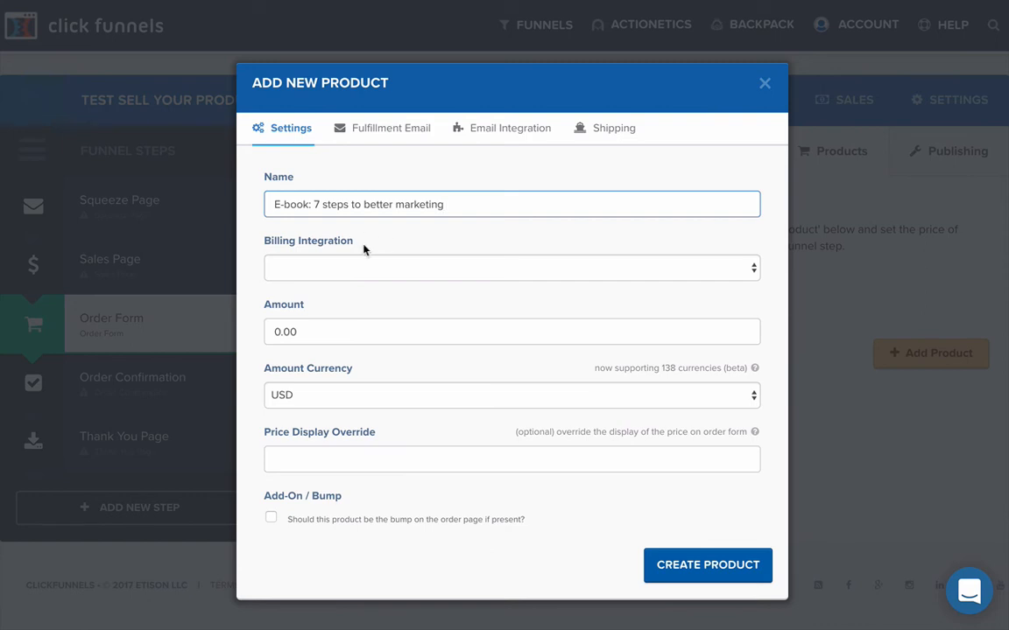
pyautogui.moveTo(427, 240)
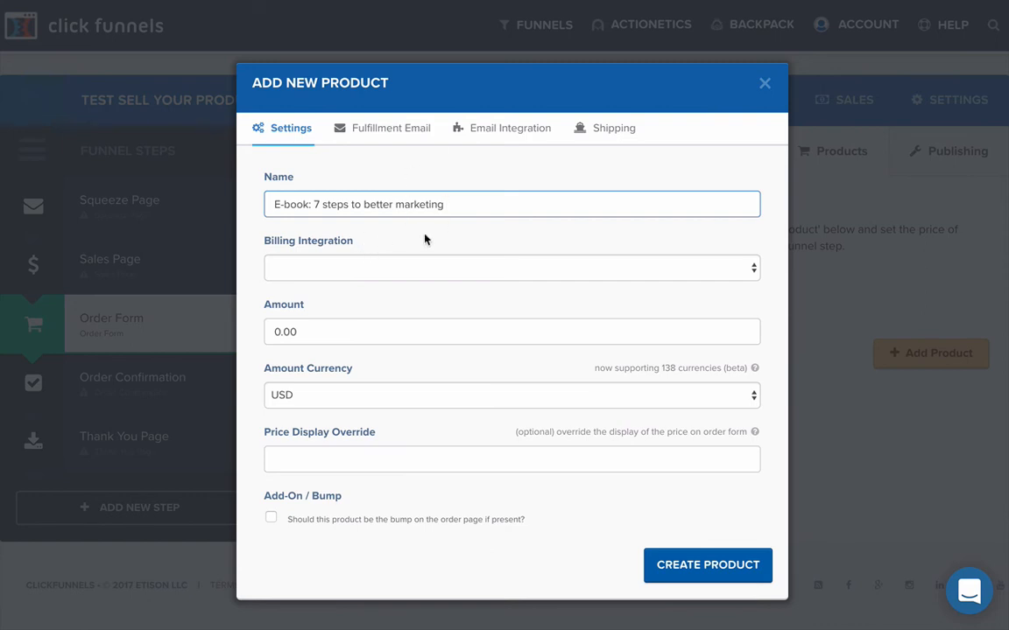
pyautogui.moveTo(439, 248)
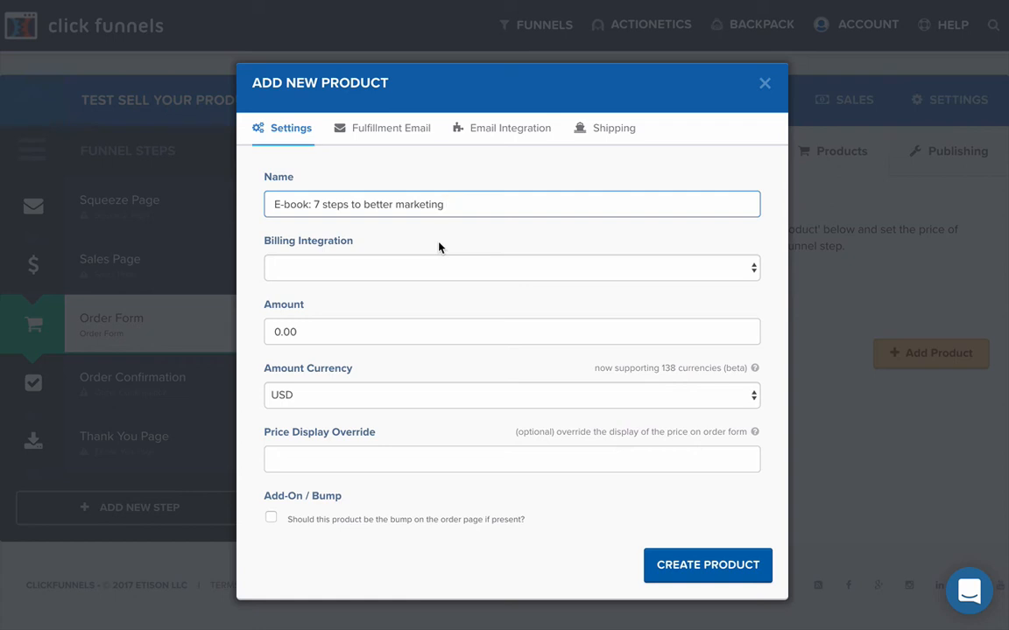
# Set Braintree billing with amount 10.00 in AUD currency
pyautogui.click(511, 267)
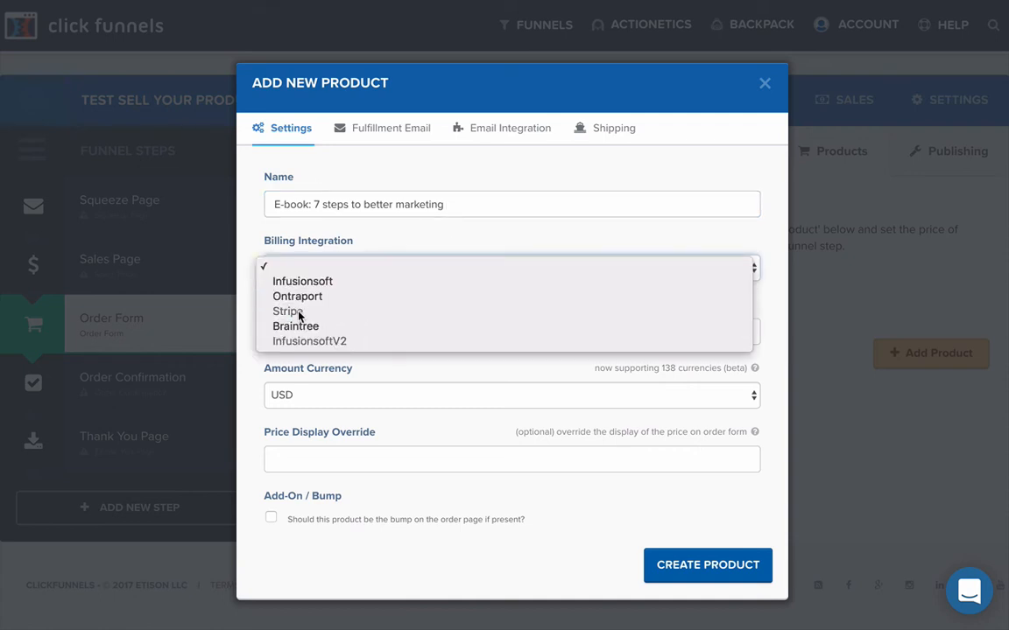
pyautogui.moveTo(297, 296)
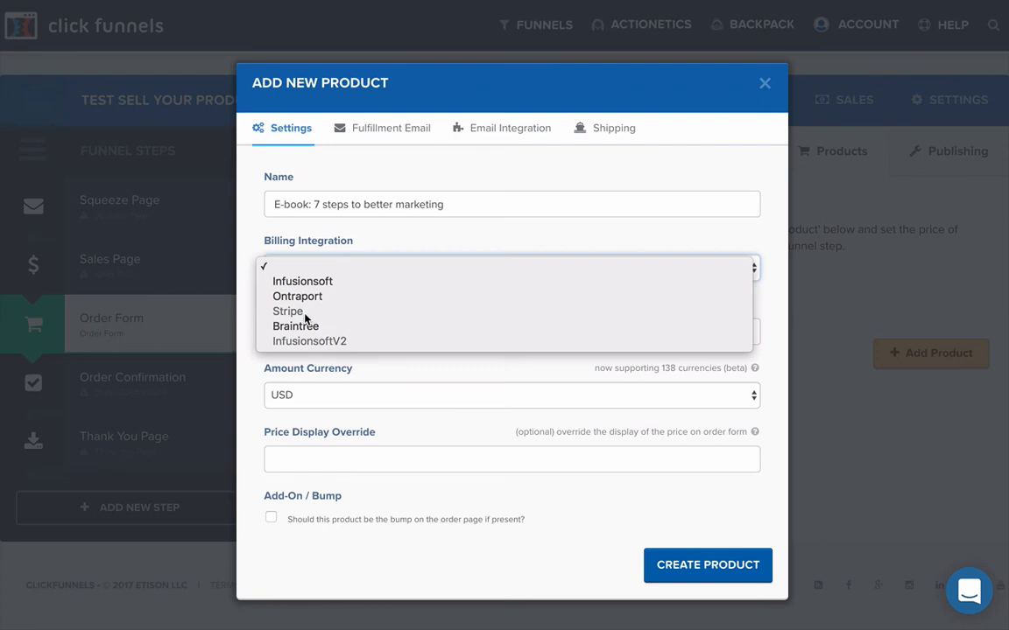
pyautogui.moveTo(305, 315)
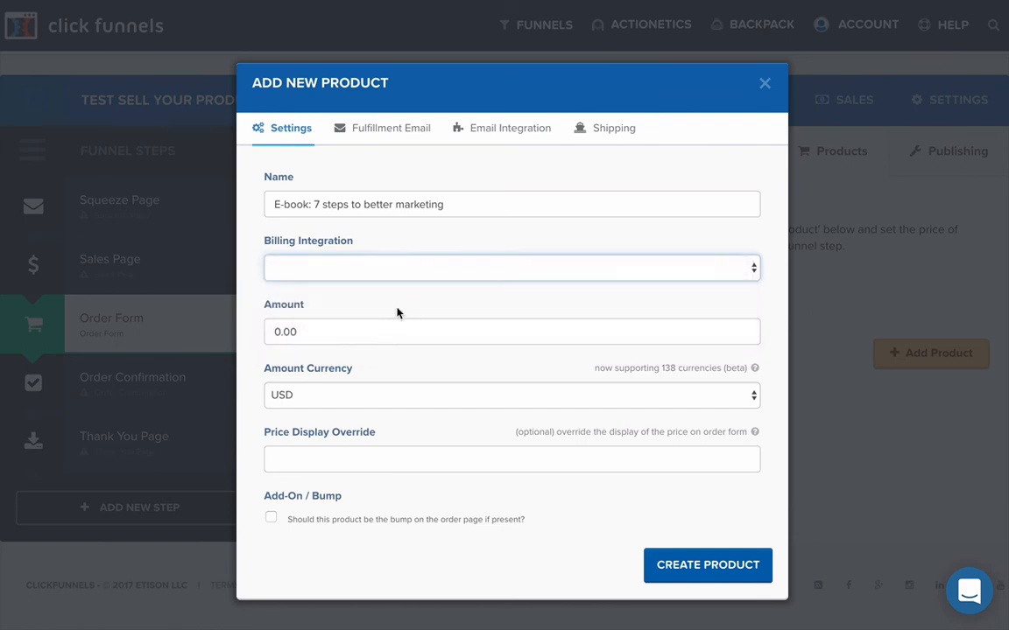
pyautogui.click(512, 331)
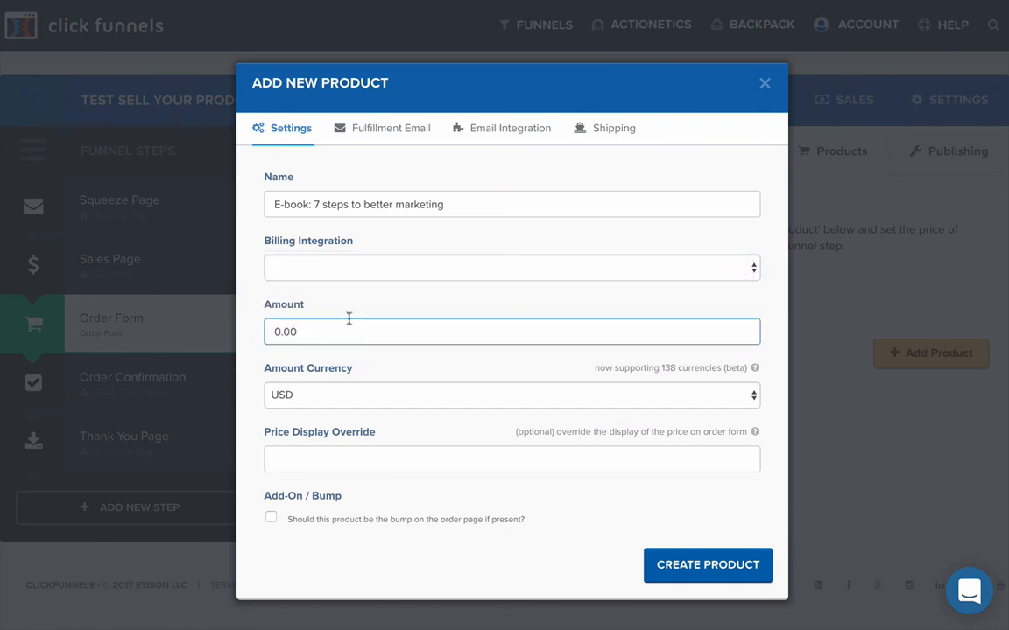
pyautogui.click(512, 266)
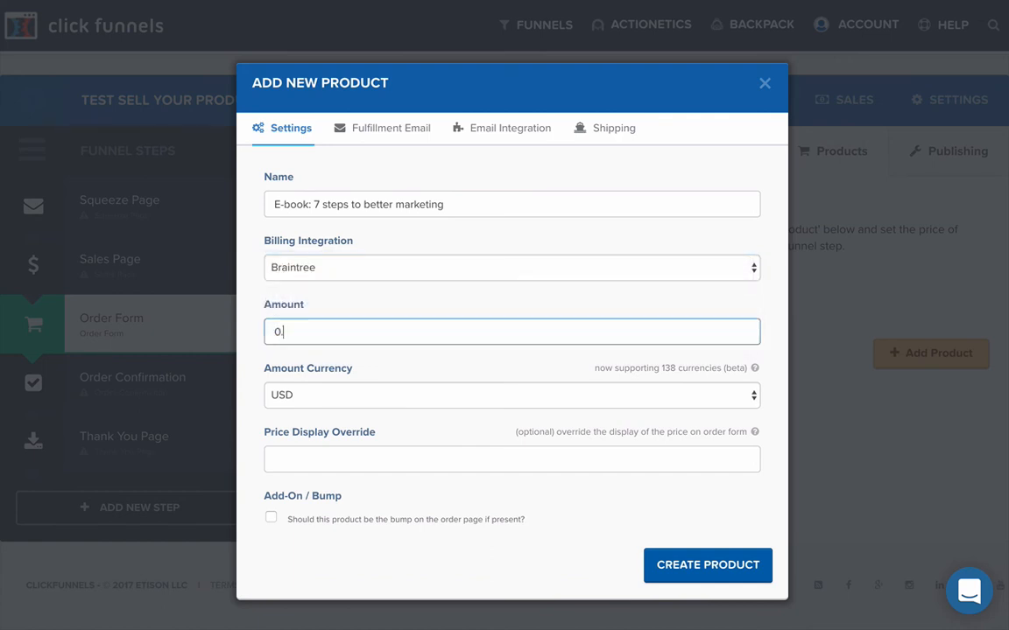
pyautogui.write('10.00')
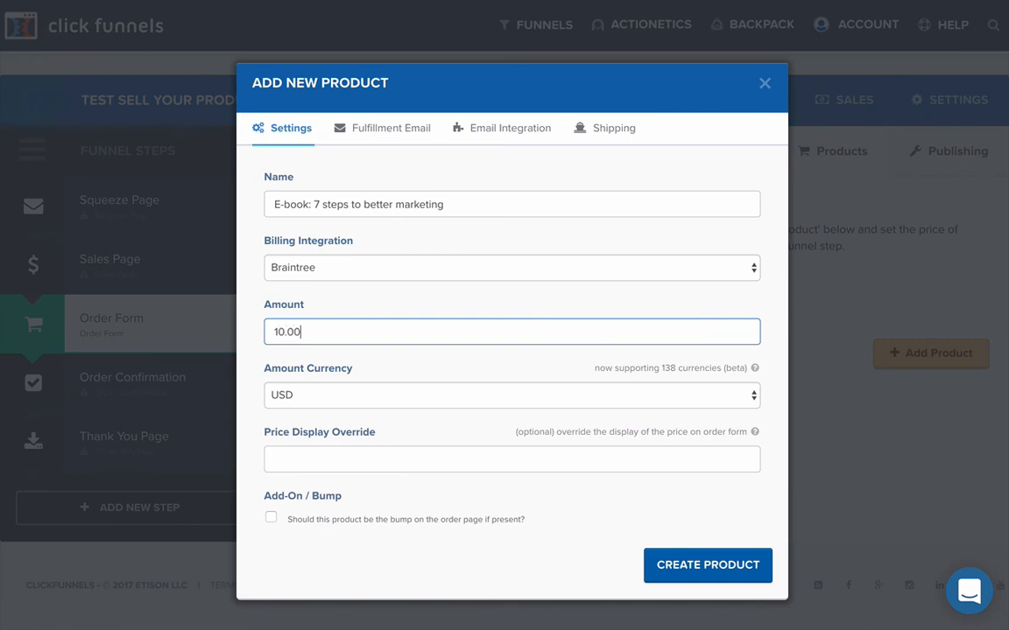
pyautogui.moveTo(494, 374)
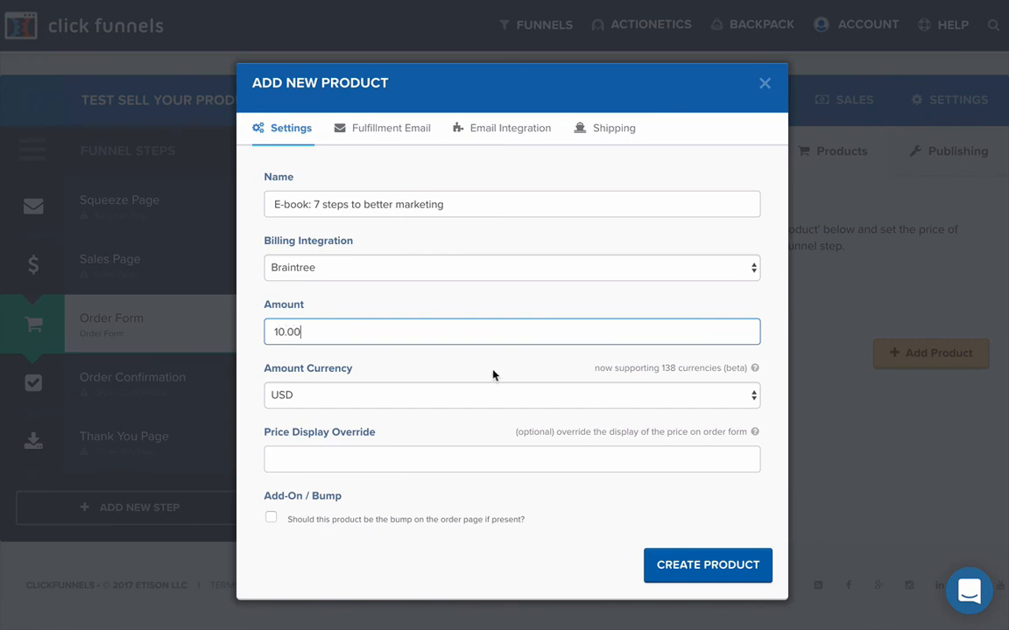
pyautogui.click(512, 395)
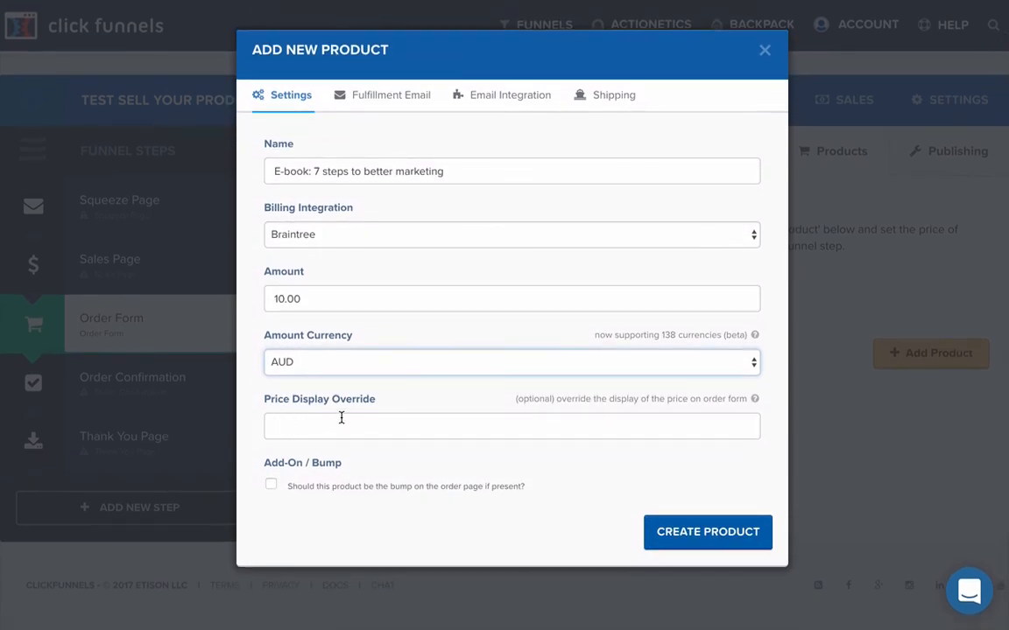
pyautogui.moveTo(428, 487)
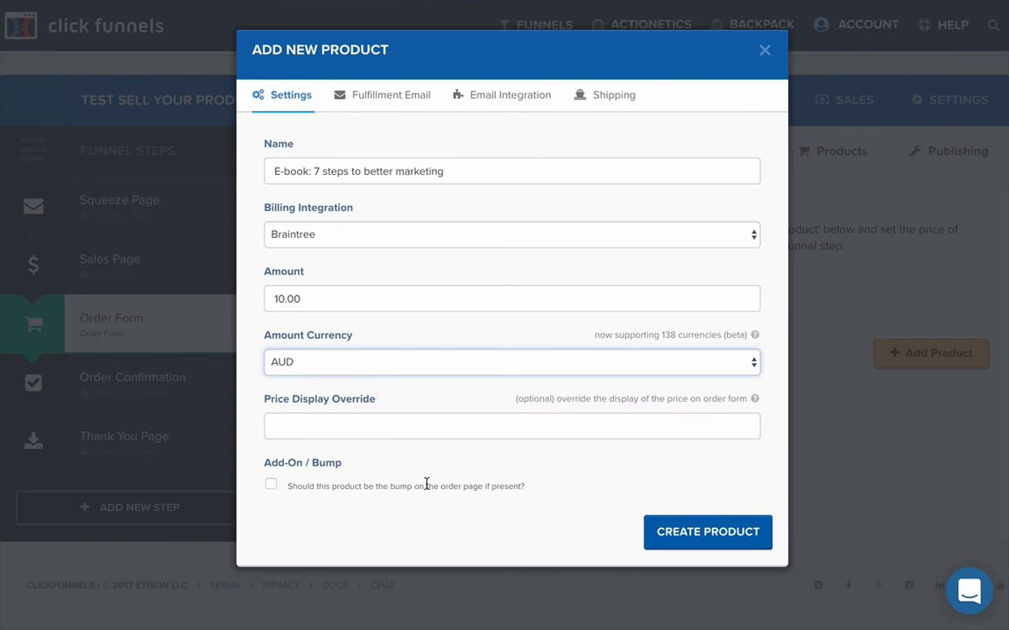
pyautogui.moveTo(687, 302)
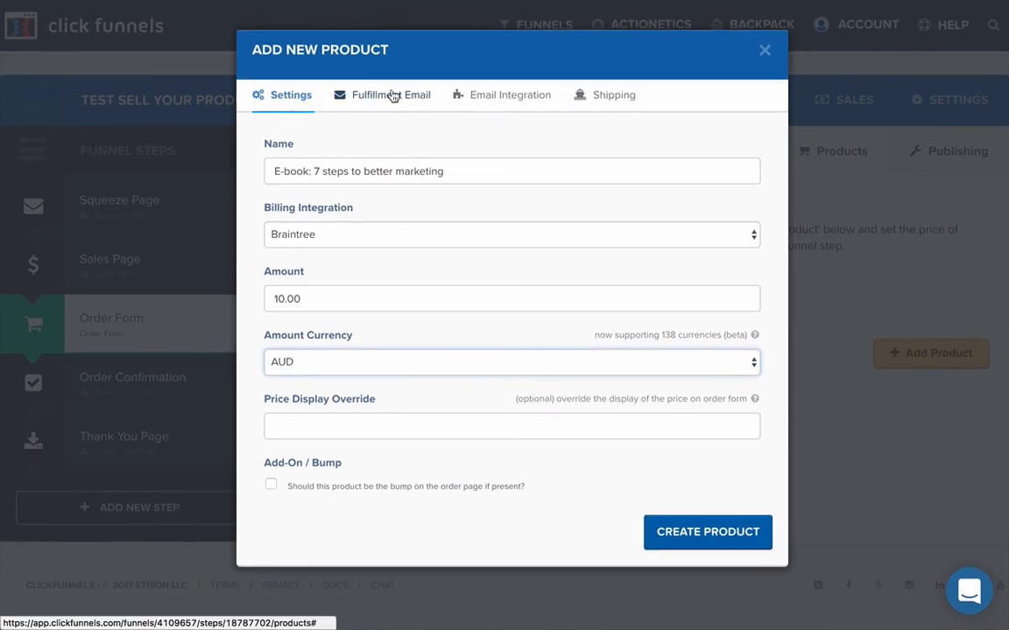
# Make the fulfillment email subject and body read 'Thank you for purchasing my e-book!'
pyautogui.click(391, 94)
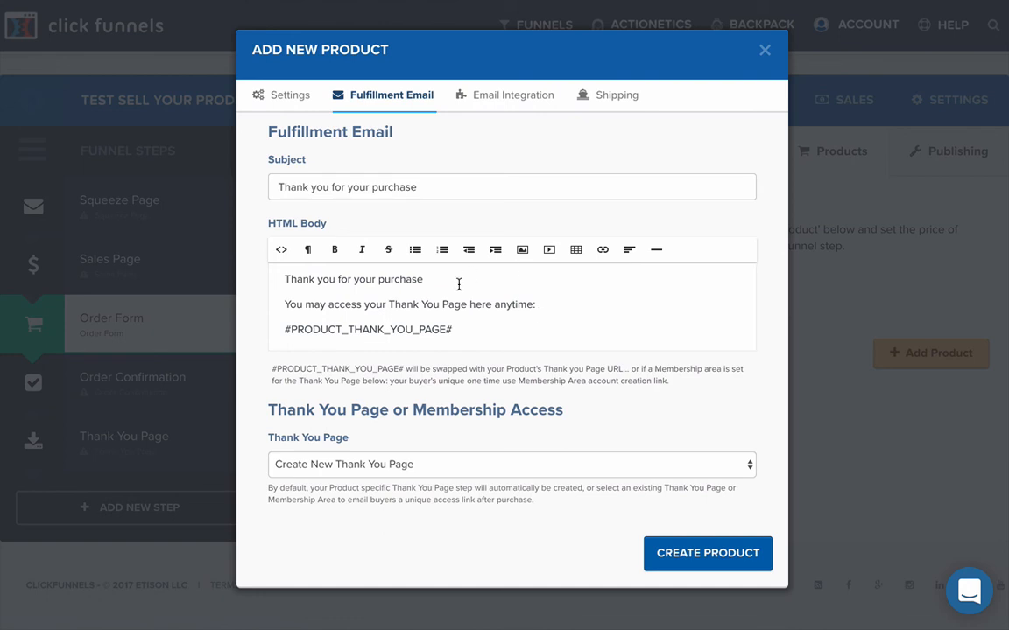
pyautogui.click(424, 279)
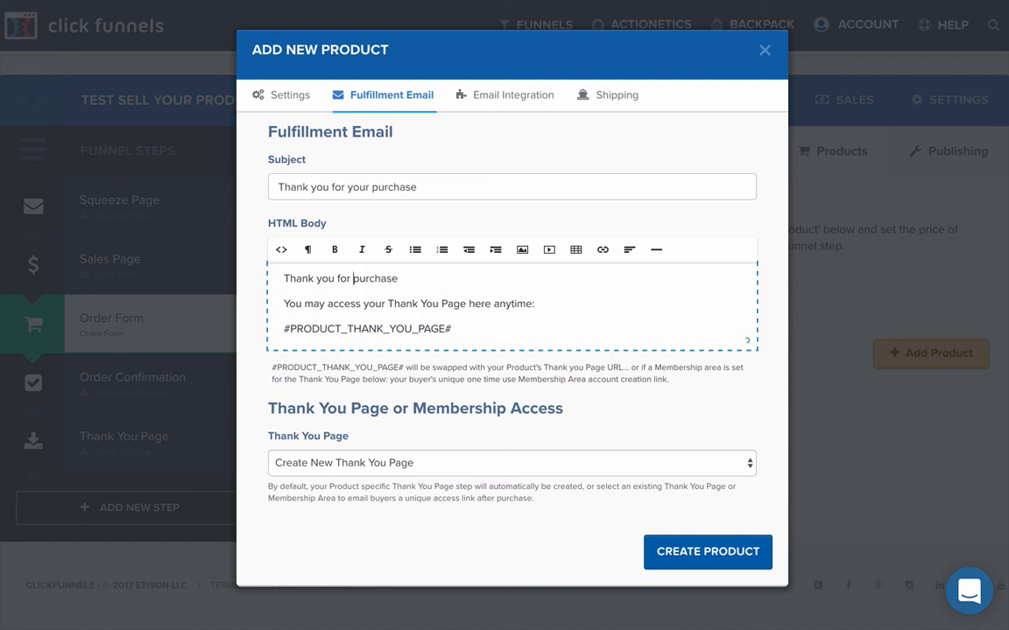
pyautogui.press('Backspace')
pyautogui.write('ing my e-book!')
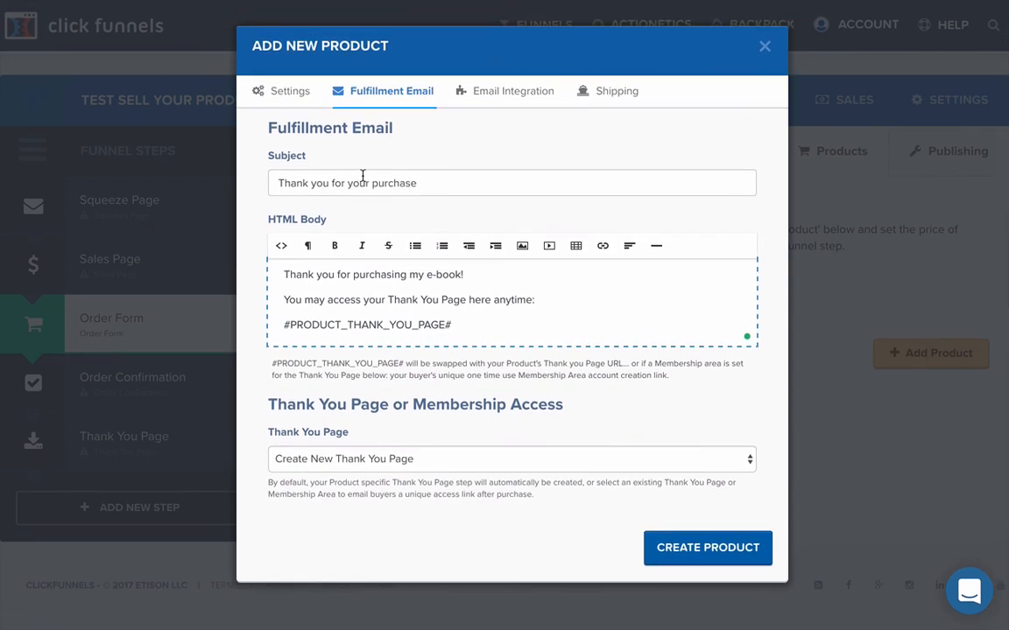
pyautogui.tripleClick(371, 273)
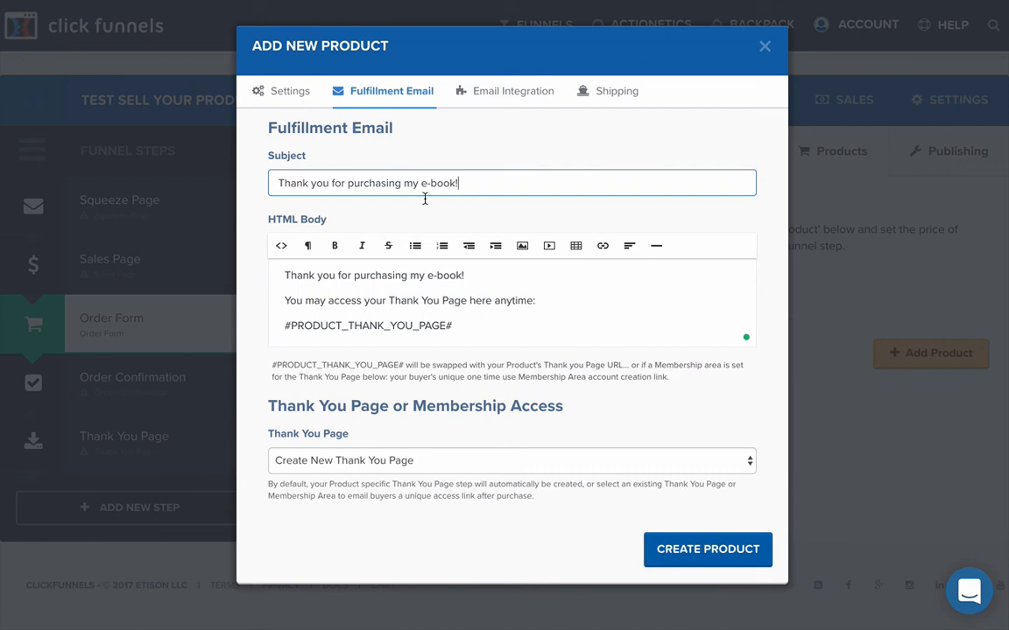
pyautogui.moveTo(596, 273)
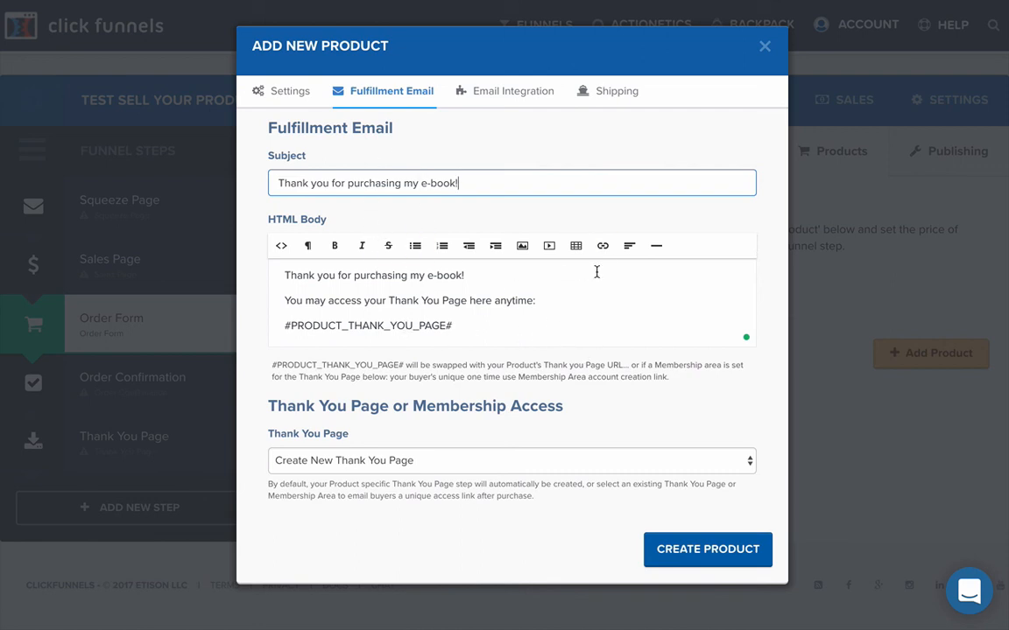
pyautogui.moveTo(497, 490)
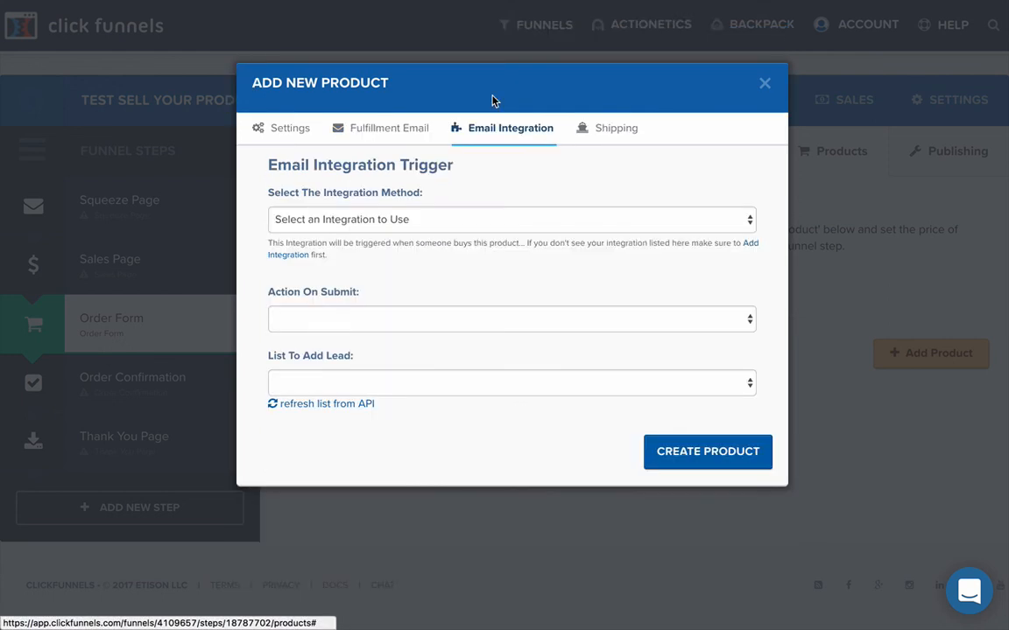
pyautogui.moveTo(514, 242)
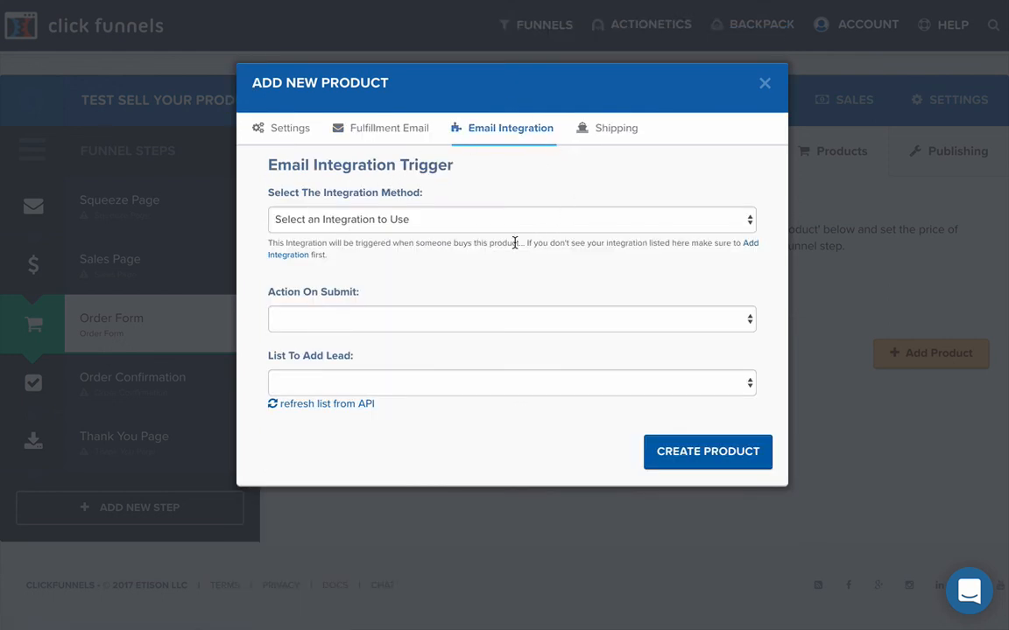
# Set email integration to ActiveCampaign, Action On Submit to Add To List, sending leads to Master List
pyautogui.click(511, 221)
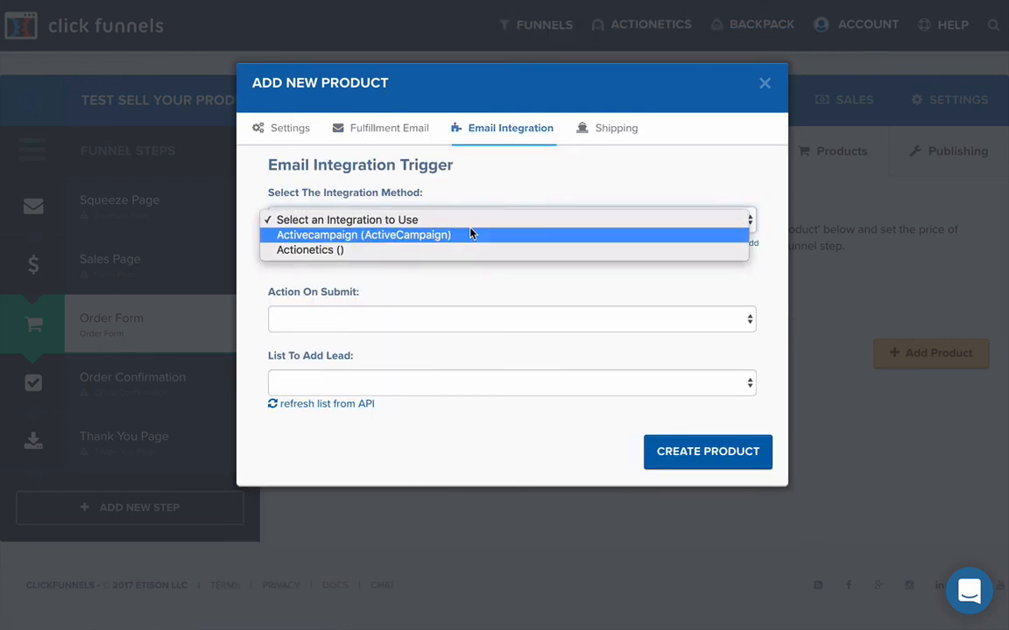
pyautogui.click(362, 235)
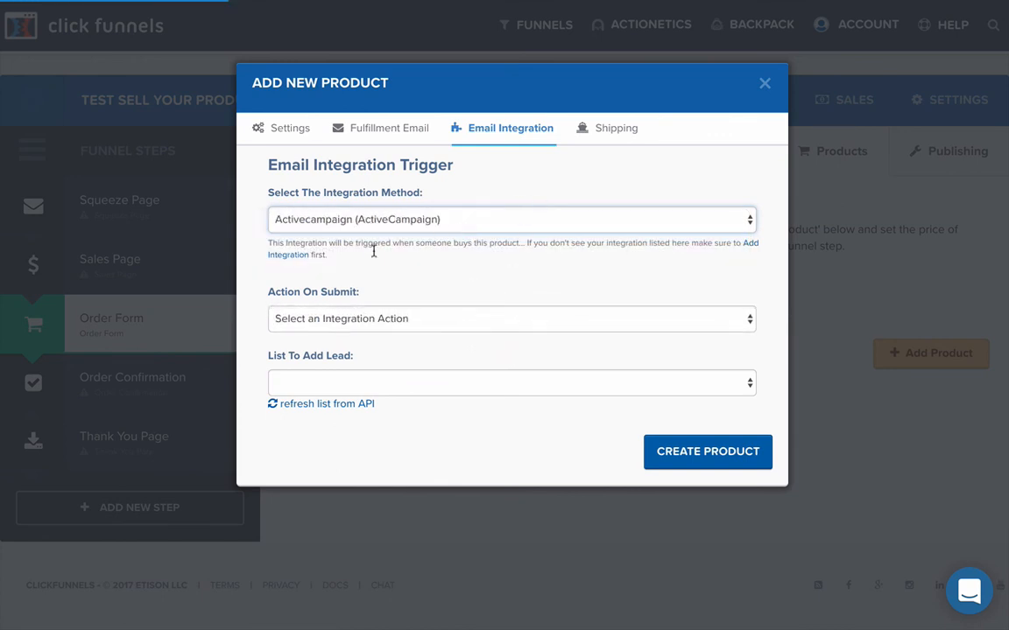
pyautogui.click(512, 319)
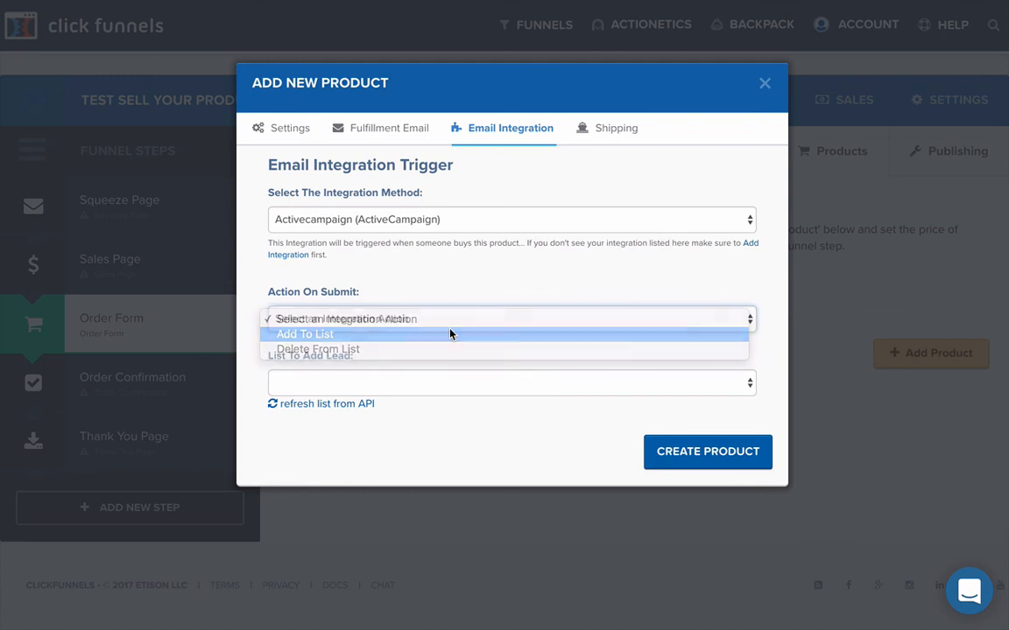
pyautogui.click(305, 335)
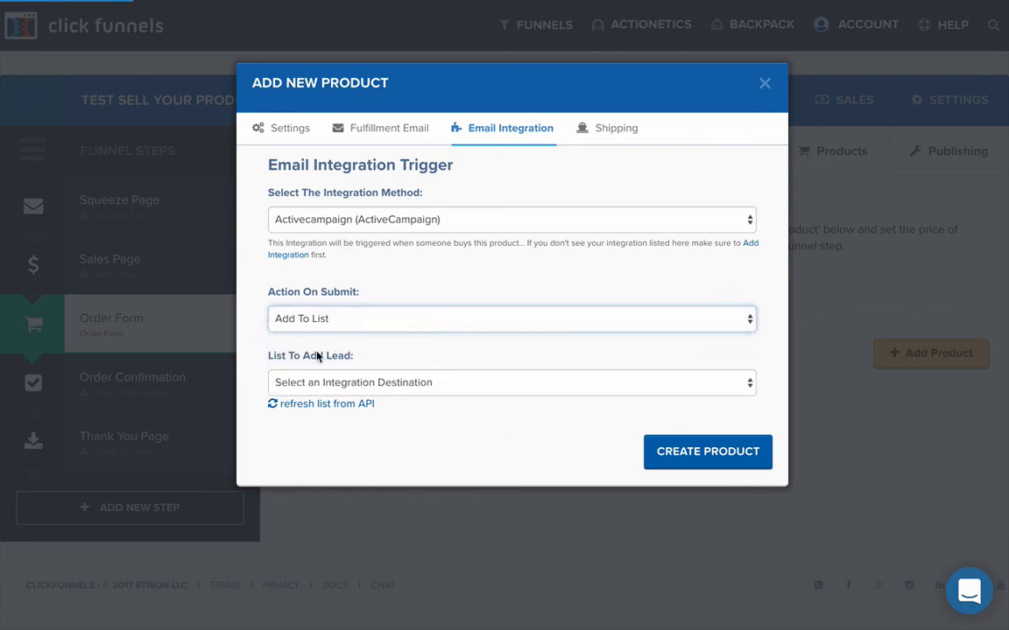
pyautogui.click(511, 382)
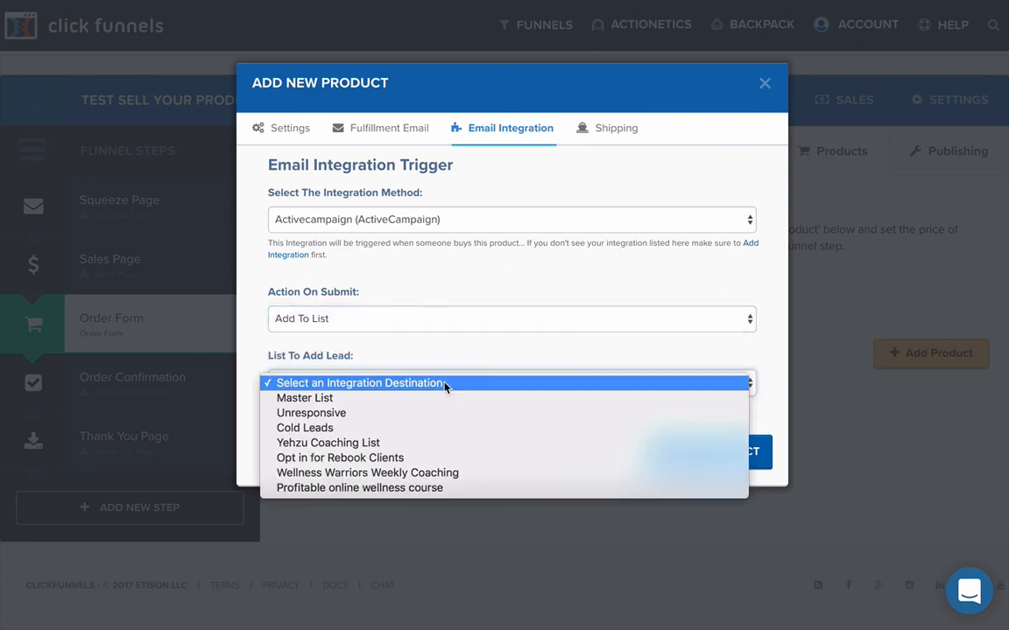
pyautogui.click(305, 397)
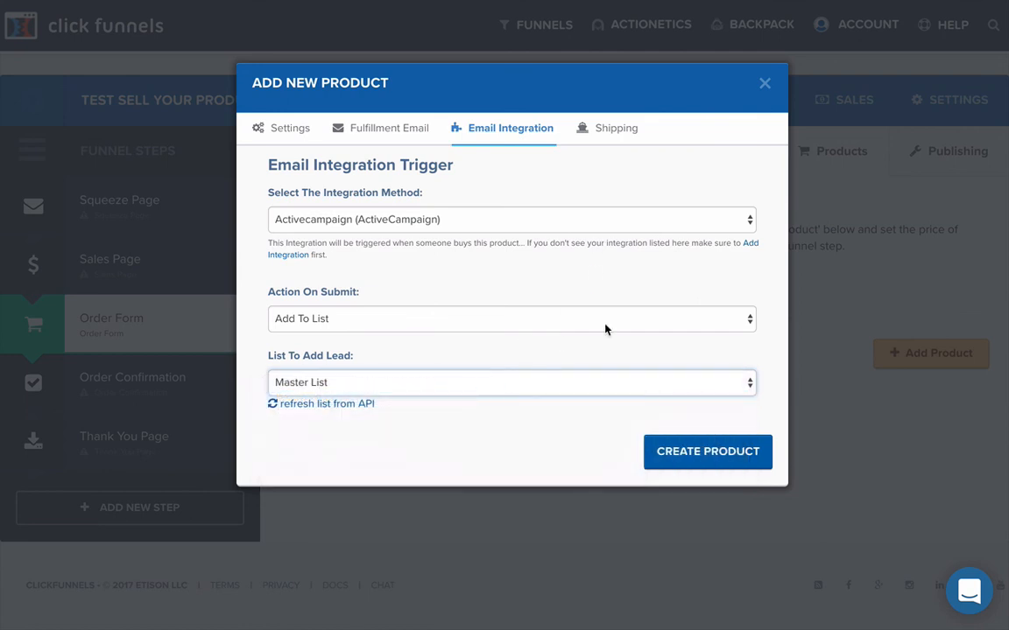
pyautogui.moveTo(529, 181)
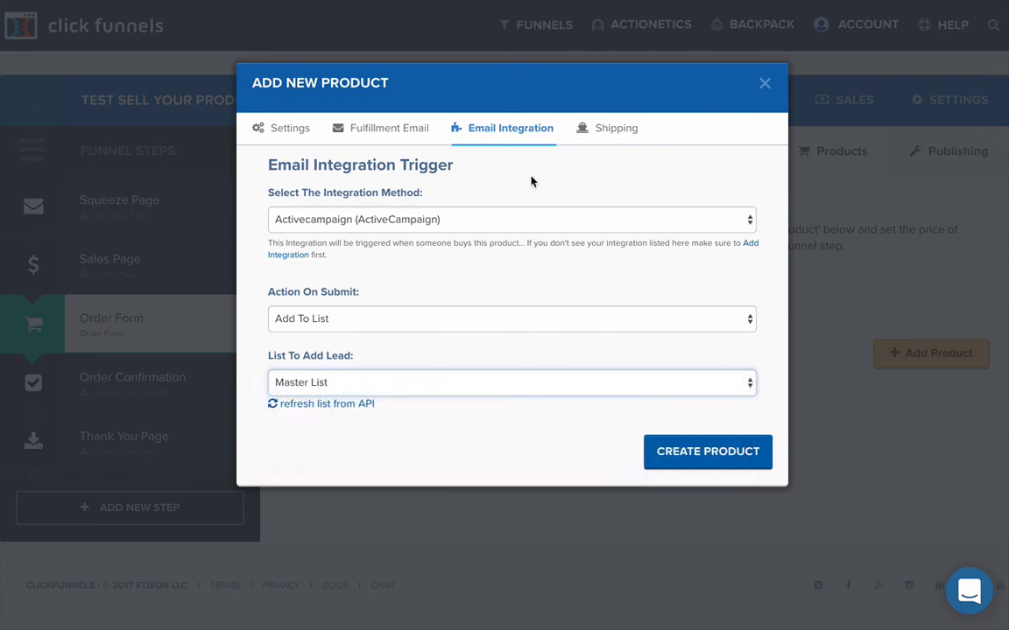
pyautogui.moveTo(609, 128)
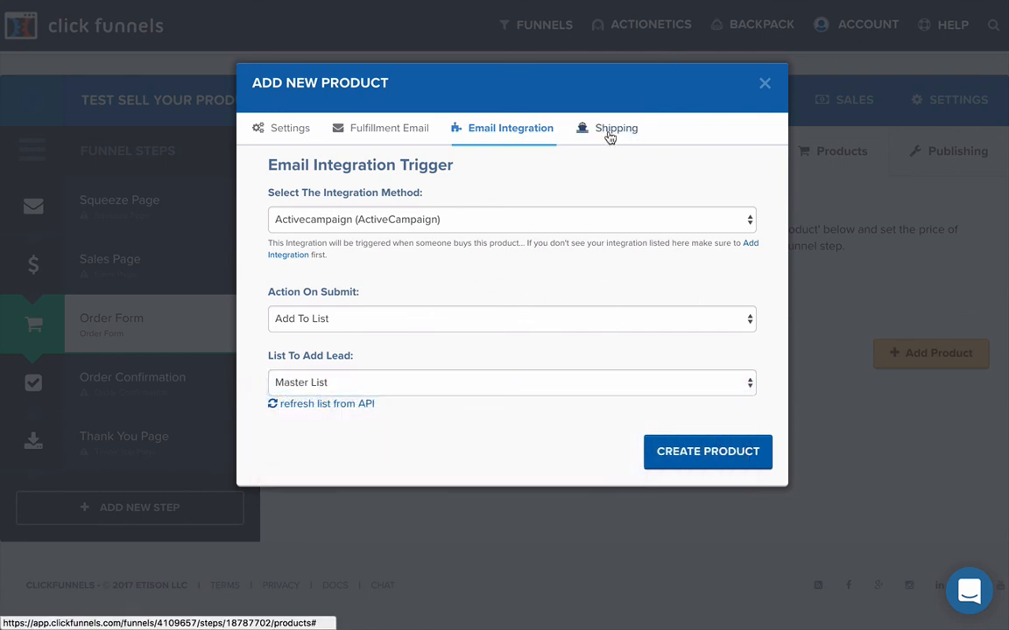
# Review the shipping fulfillment options and save the new e-book product
pyautogui.click(613, 127)
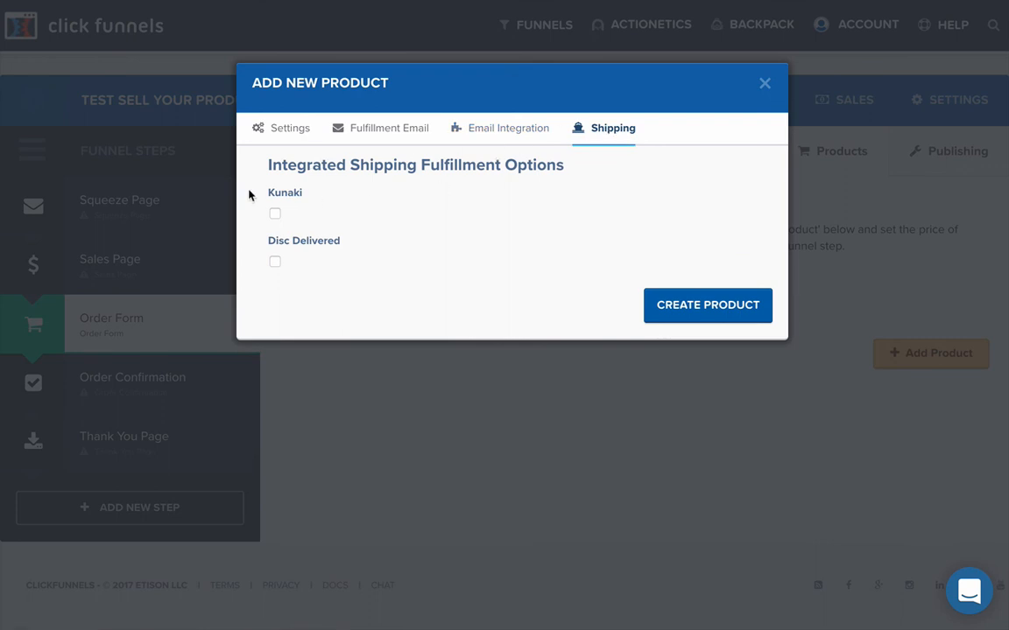
pyautogui.moveTo(608, 321)
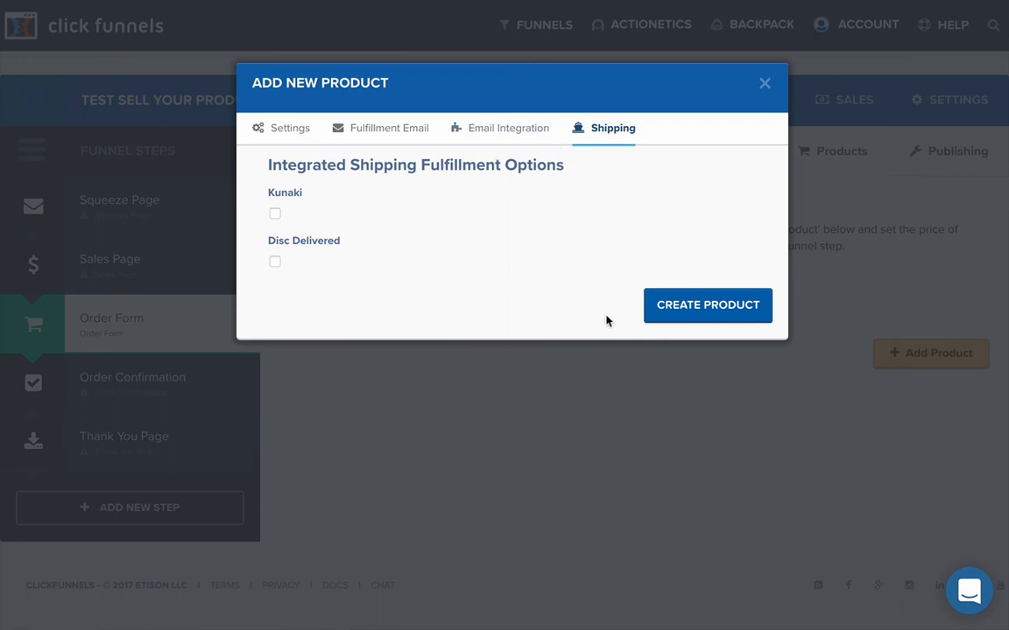
pyautogui.click(502, 128)
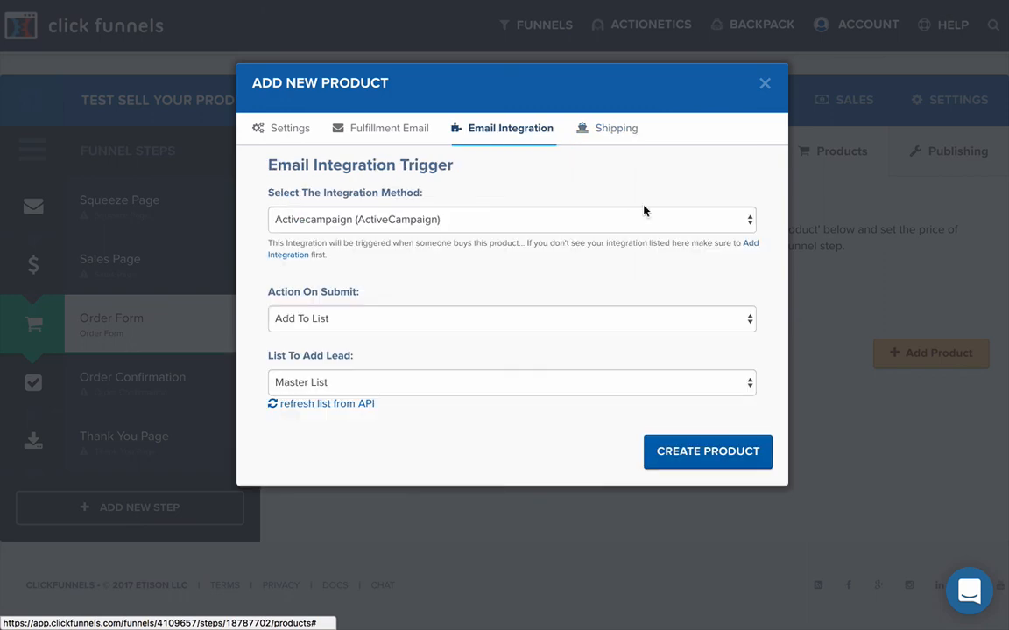
pyautogui.click(708, 452)
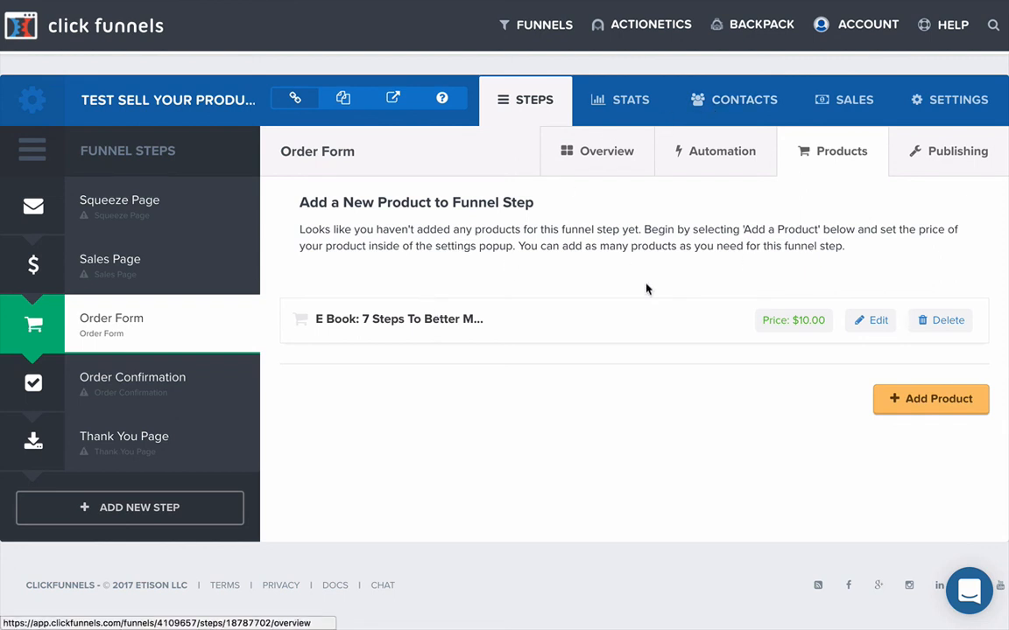
pyautogui.moveTo(175, 242)
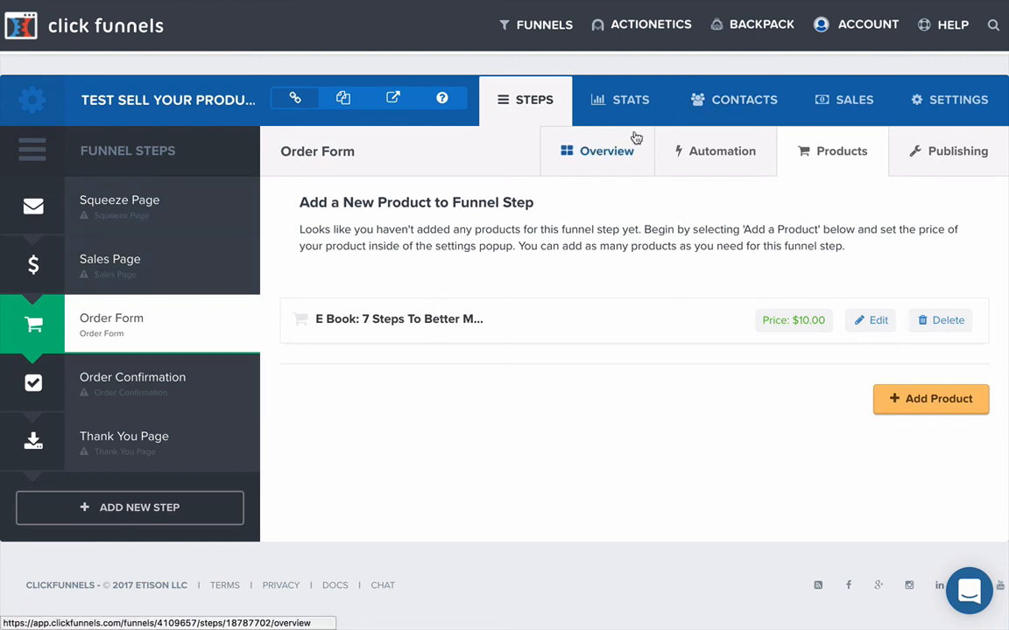
# Bring up the Order Form step's overview with its page URL and split-test option
pyautogui.click(606, 151)
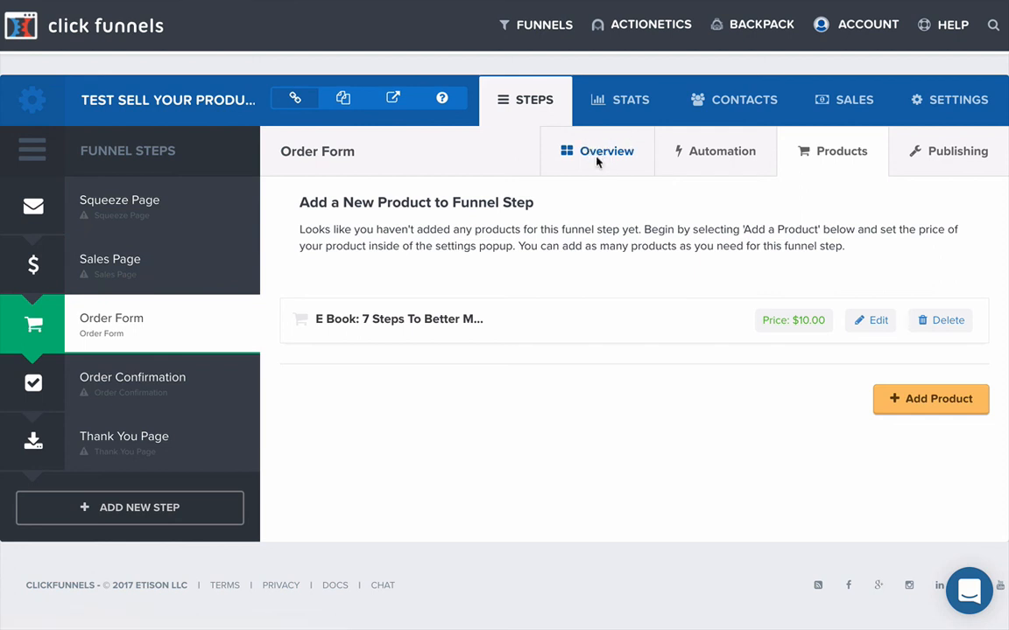
pyautogui.click(606, 151)
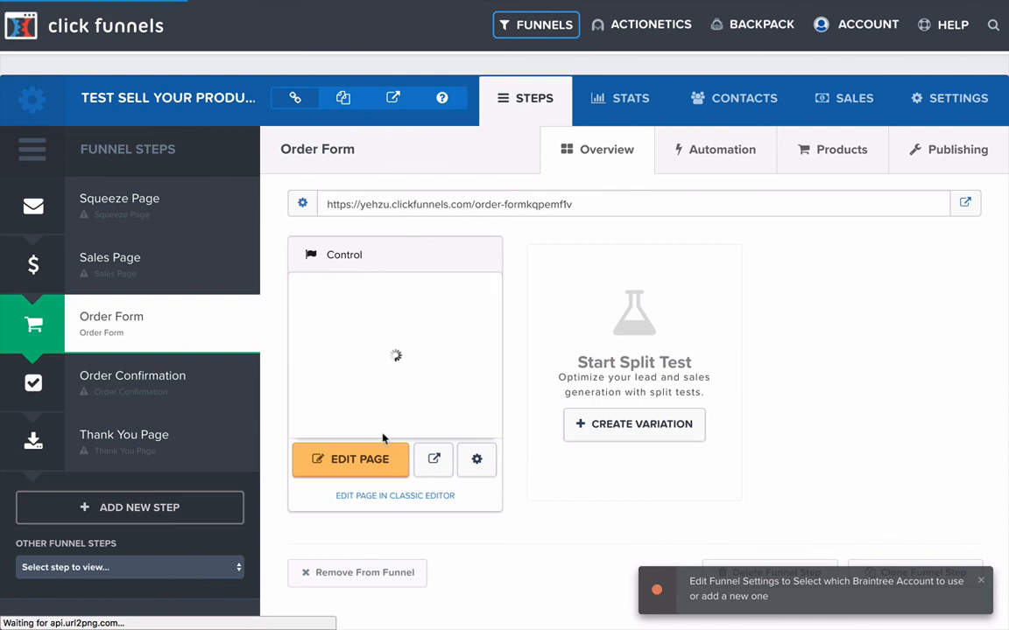
pyautogui.moveTo(435, 459)
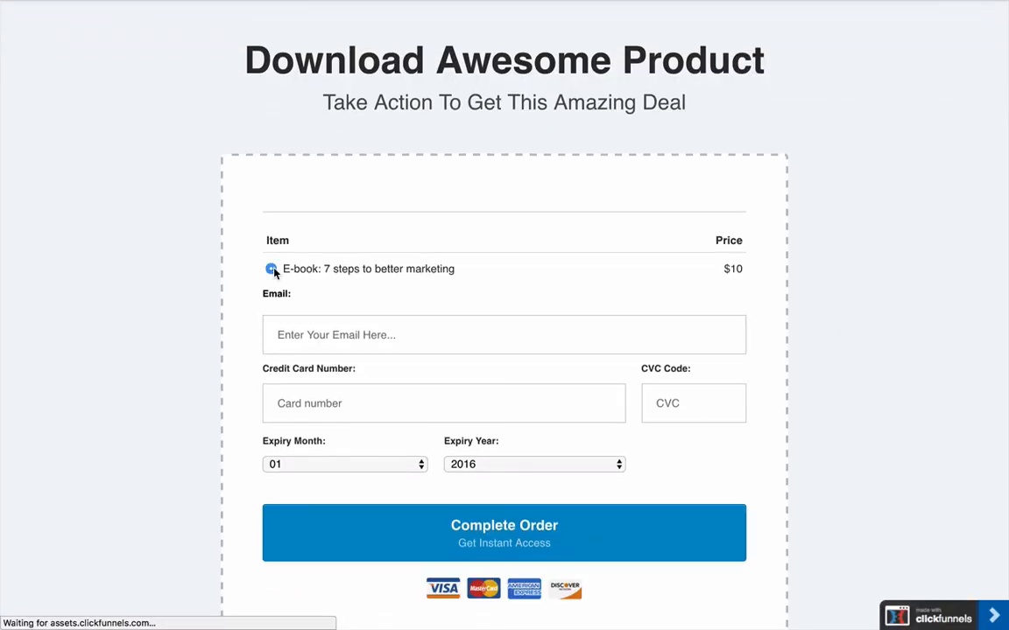
# On the live order page, enter the email and card fields, set expiry year 2017 and review the $10 e-book
pyautogui.click(505, 334)
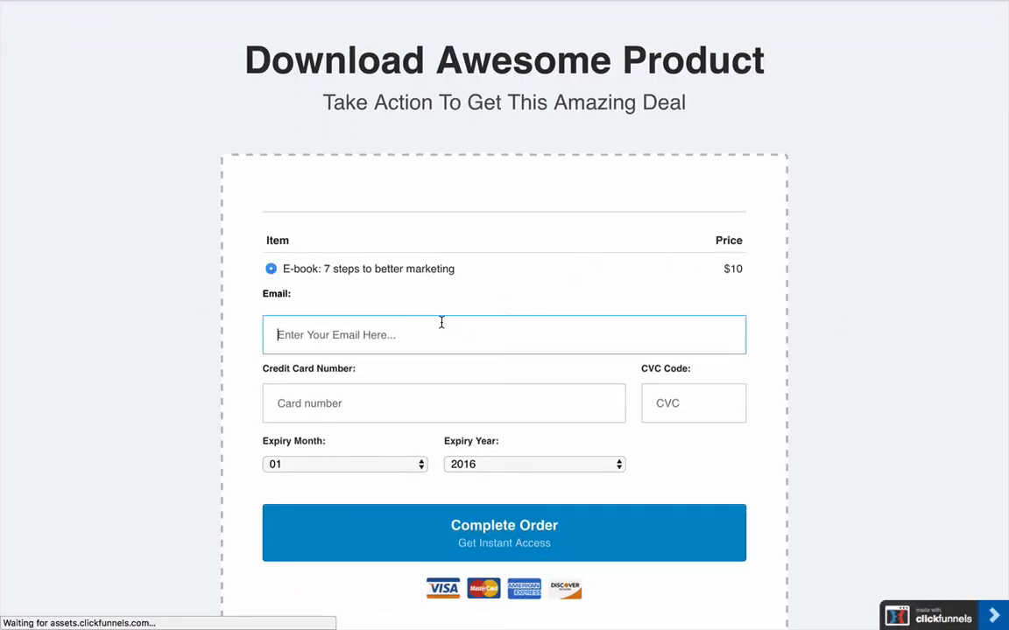
pyautogui.click(445, 403)
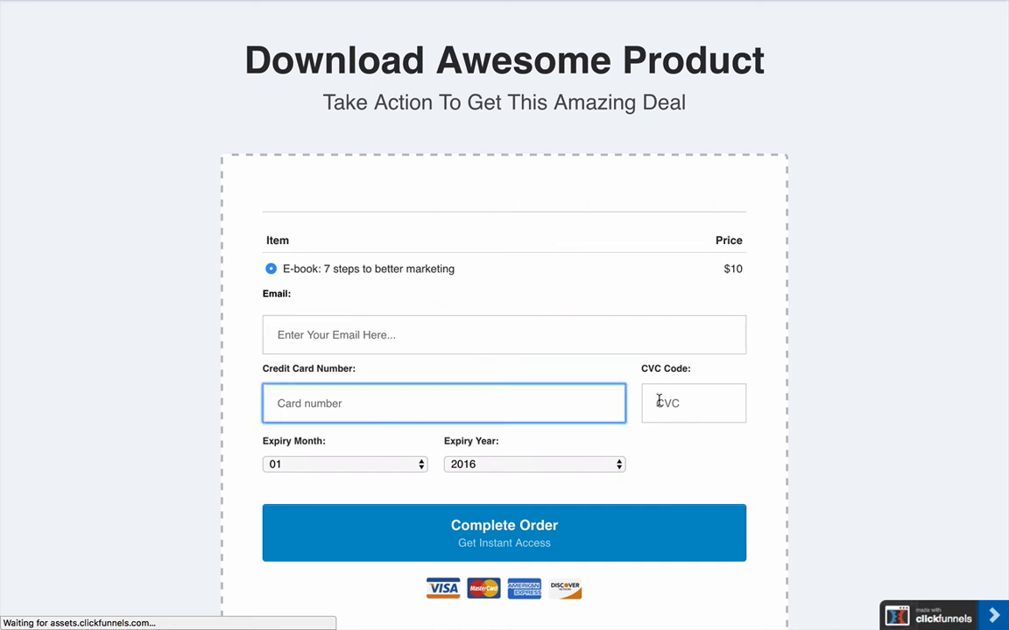
pyautogui.scroll(-3)
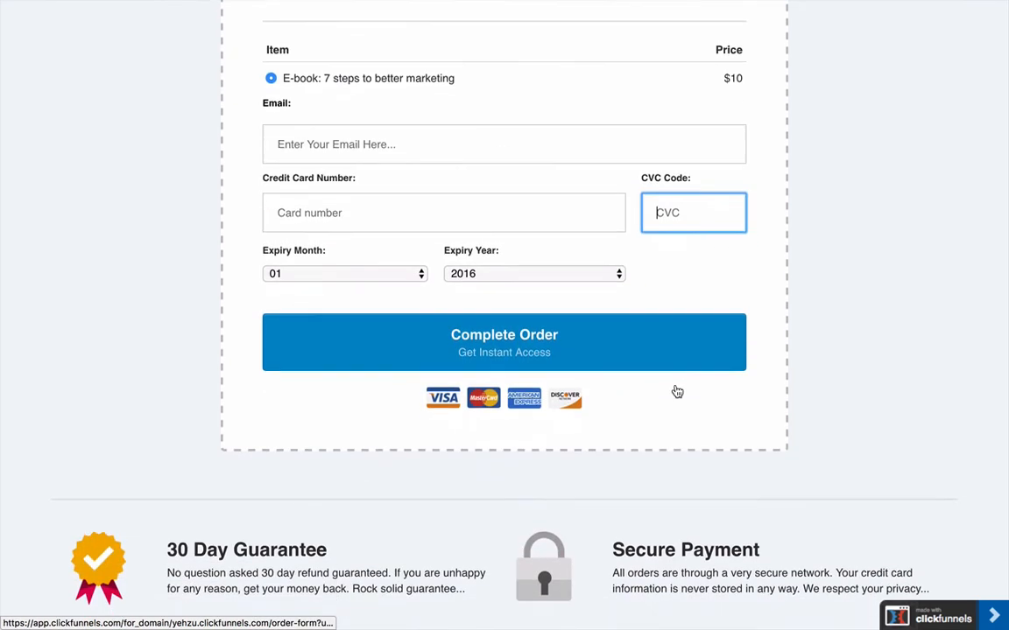
pyautogui.click(534, 273)
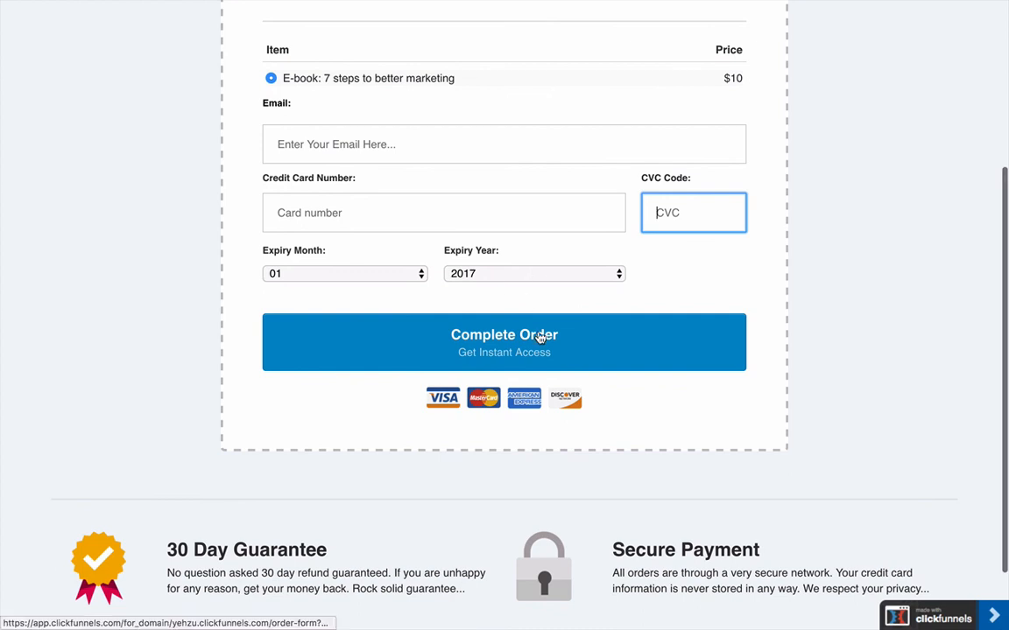
pyautogui.moveTo(599, 352)
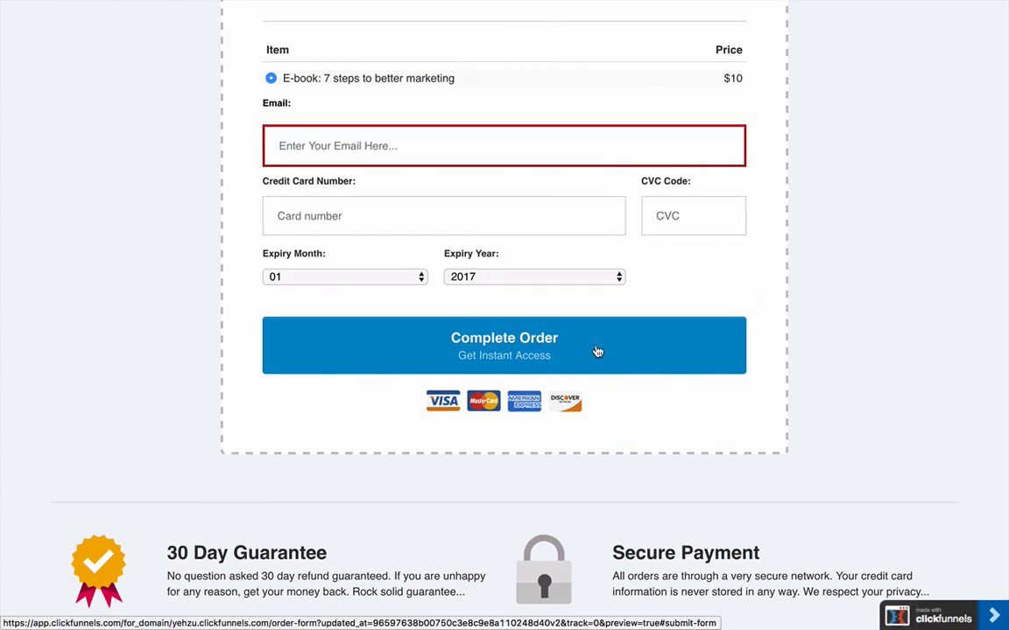
pyautogui.scroll(-3)
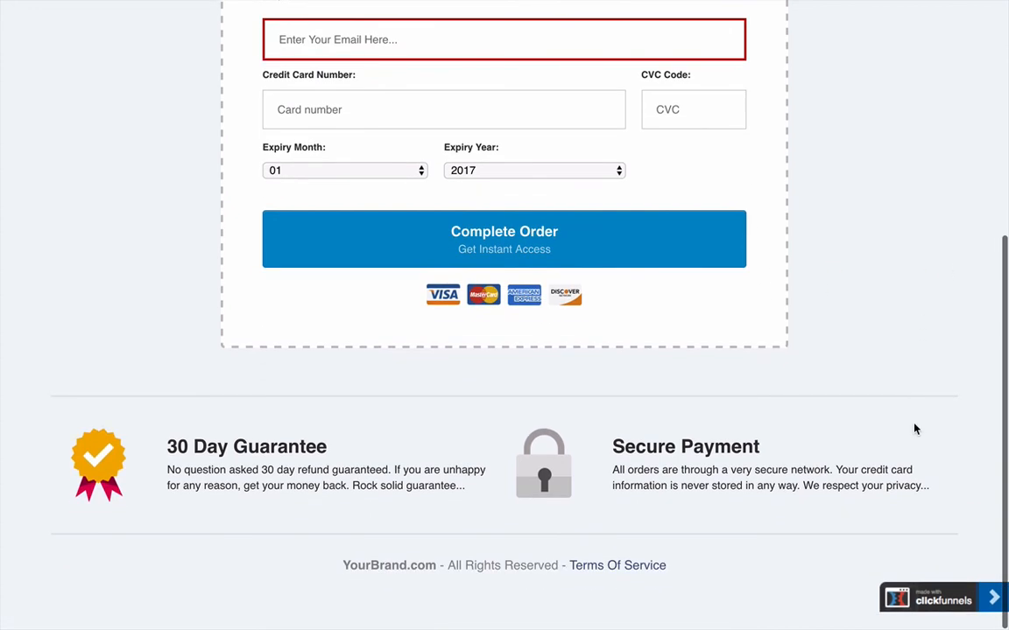
pyautogui.scroll(3)
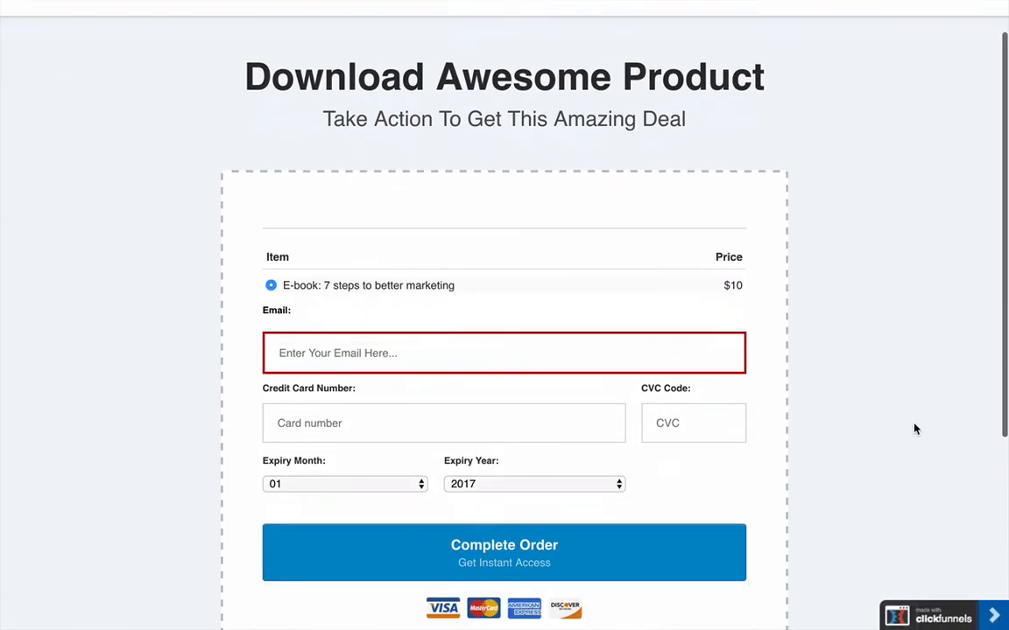
pyautogui.scroll(-3)
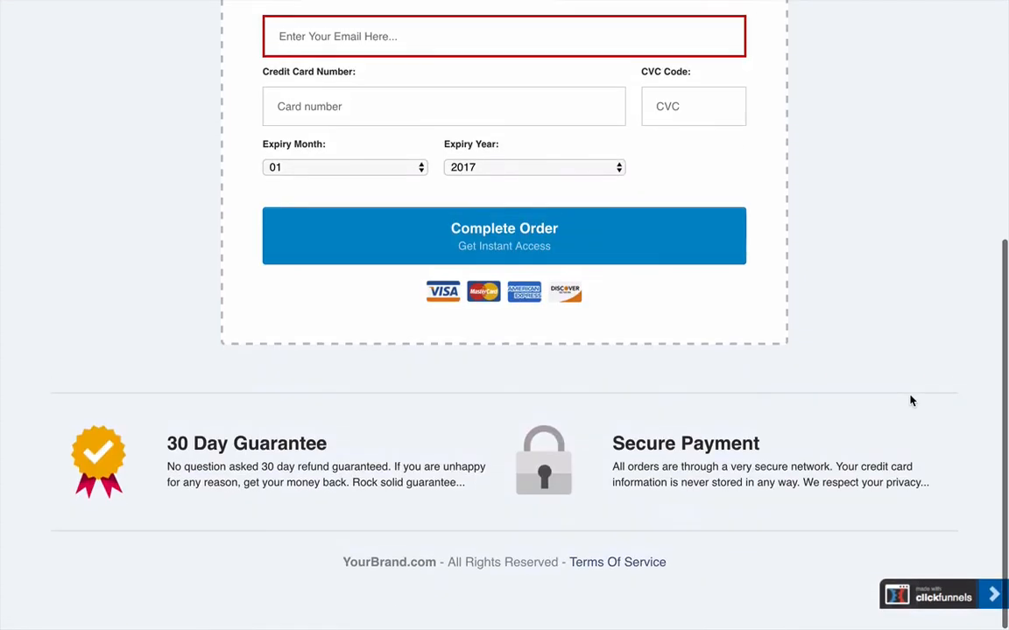